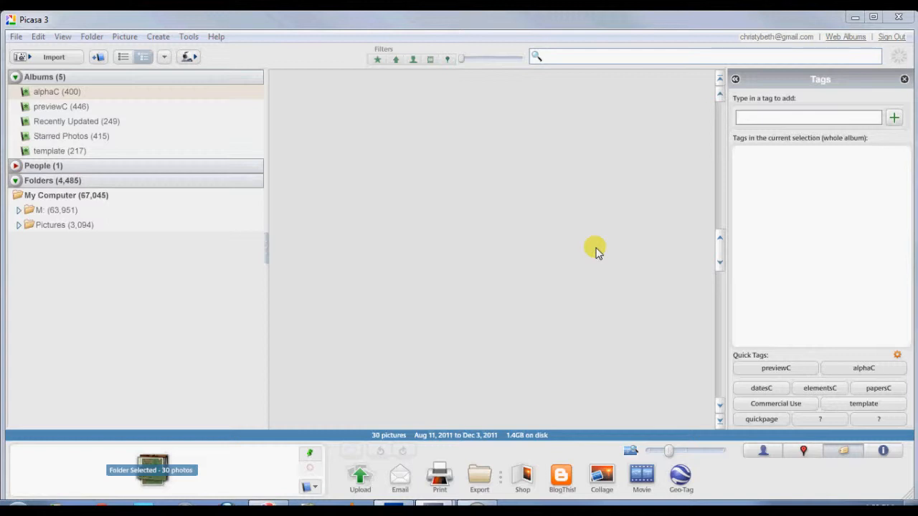
pyautogui.moveTo(592, 248)
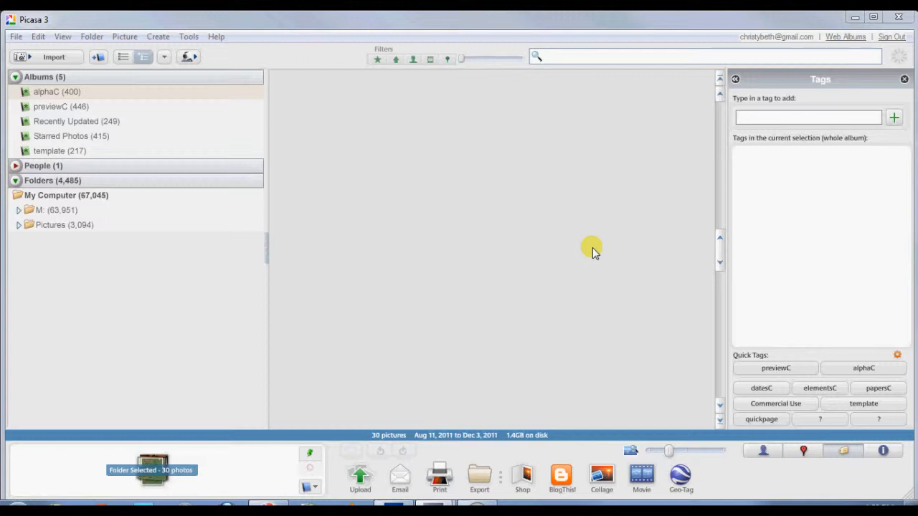
pyautogui.moveTo(586, 249)
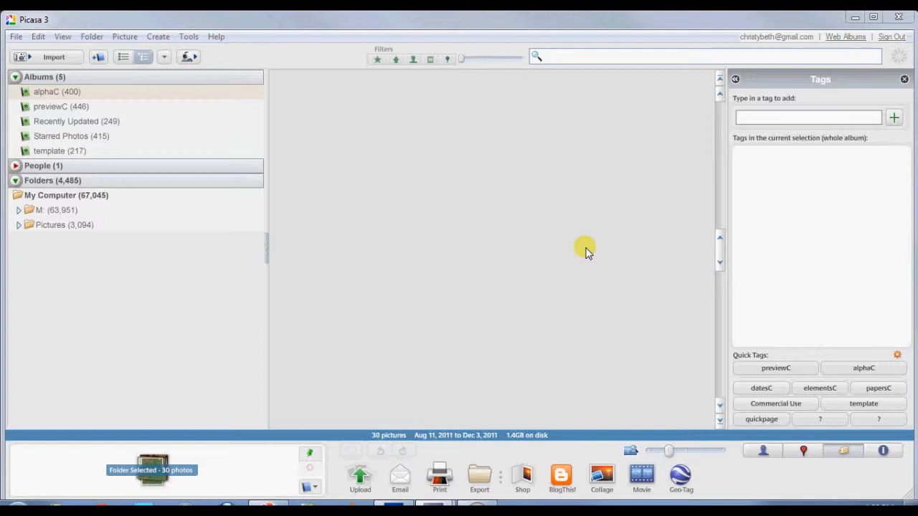
pyautogui.moveTo(585, 240)
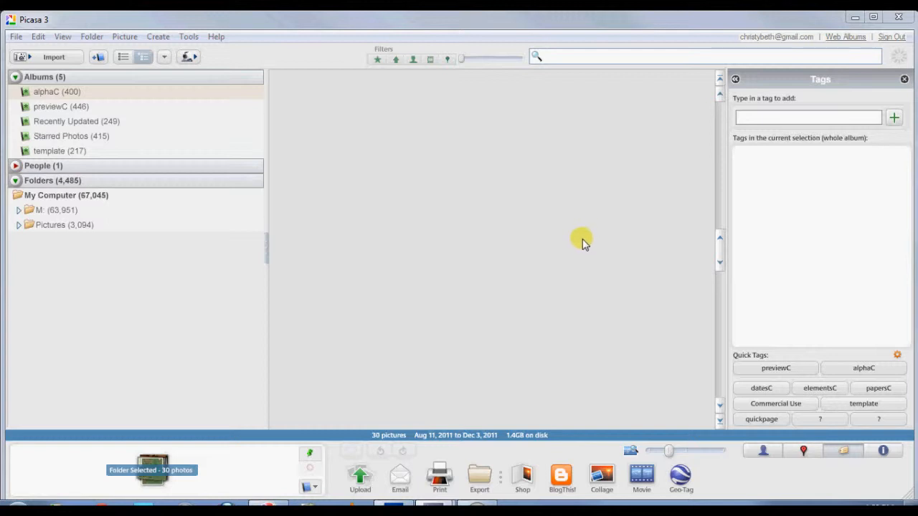
pyautogui.moveTo(538, 229)
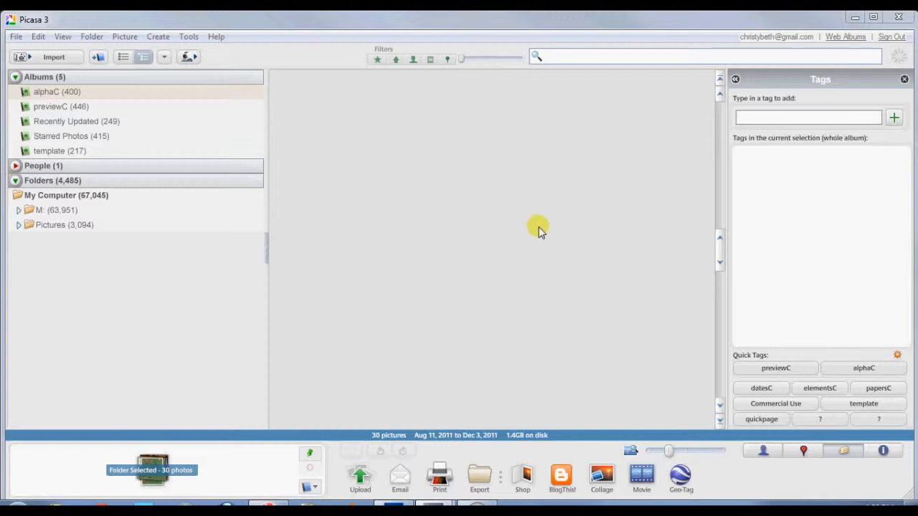
pyautogui.moveTo(531, 228)
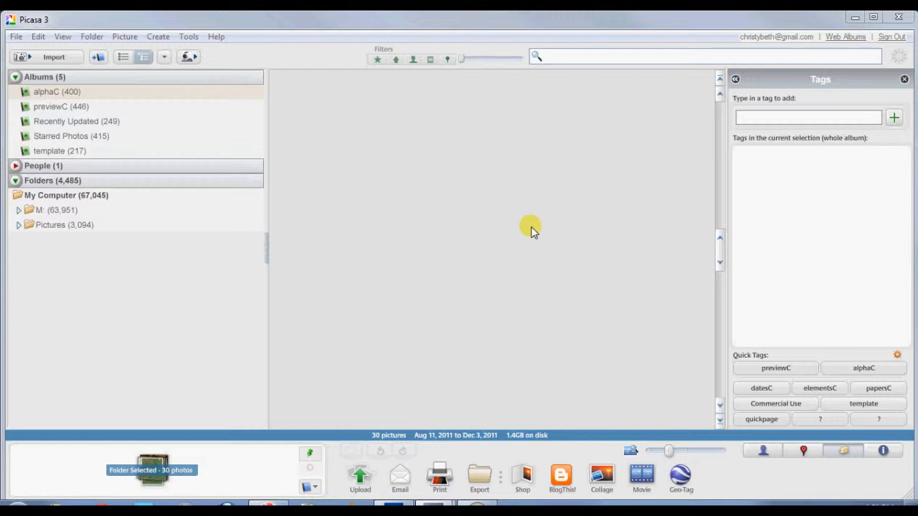
pyautogui.moveTo(470, 223)
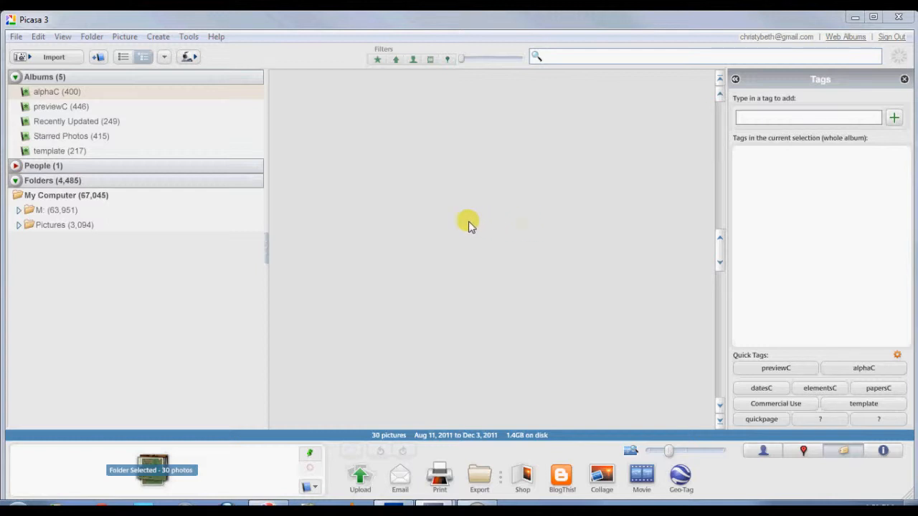
pyautogui.moveTo(450, 221)
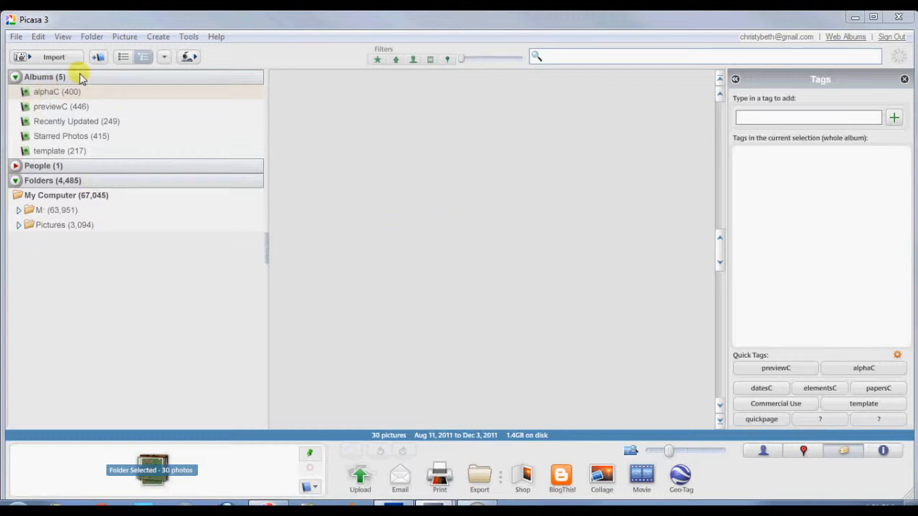
pyautogui.moveTo(62, 106)
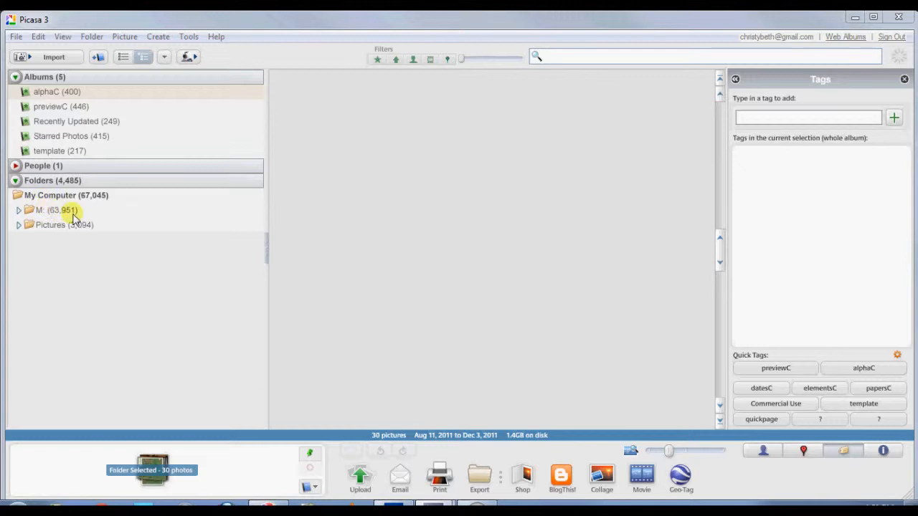
pyautogui.moveTo(73, 224)
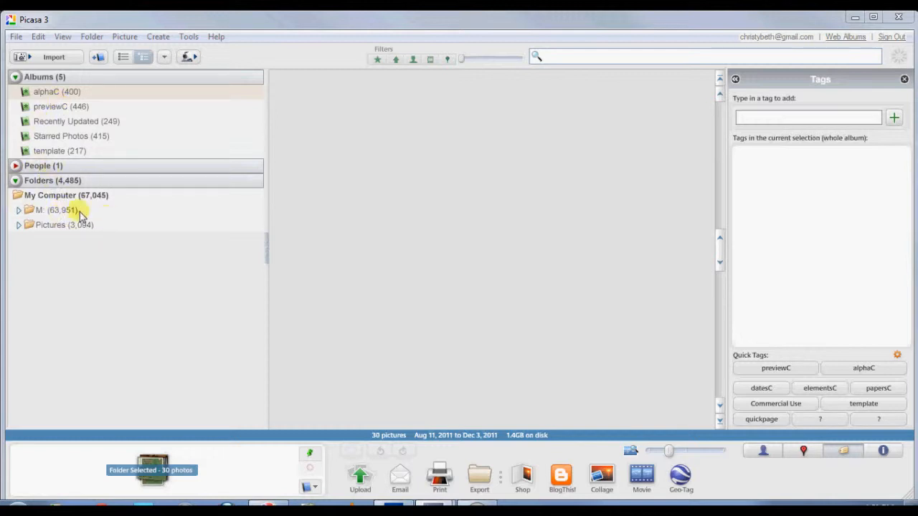
pyautogui.moveTo(27, 226)
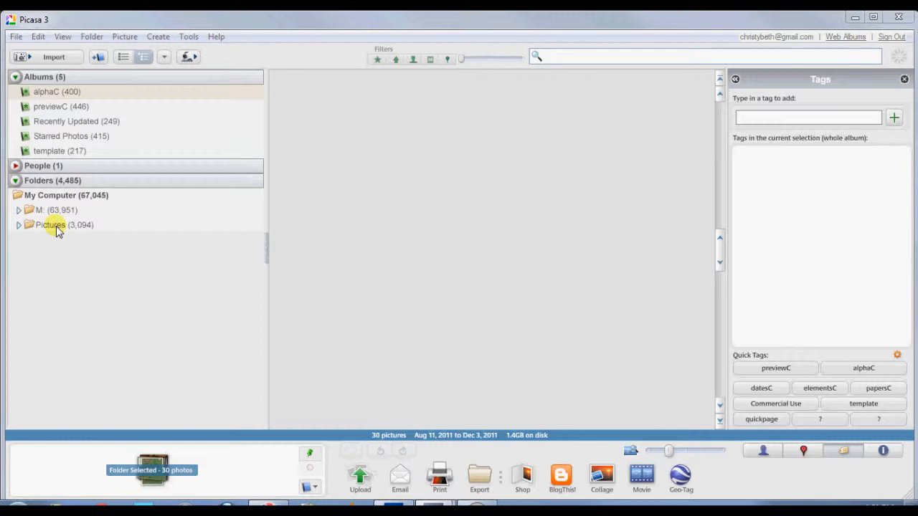
pyautogui.moveTo(56, 229)
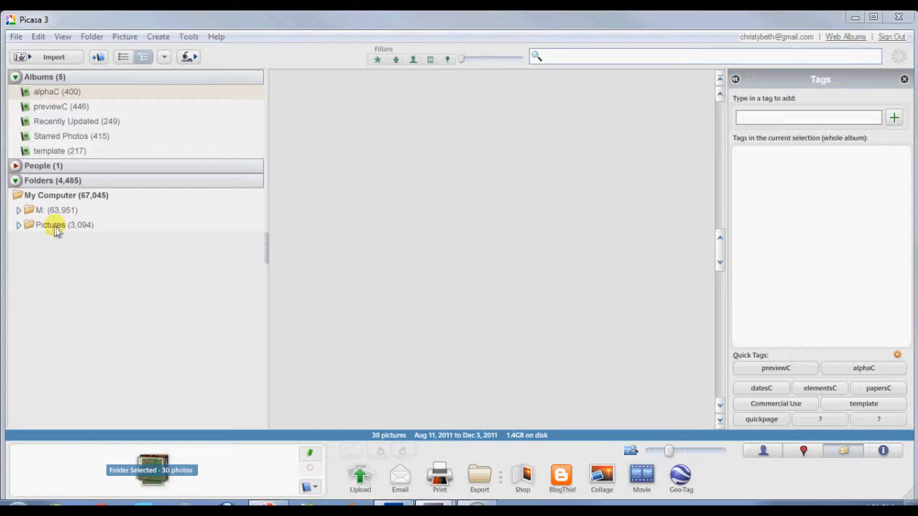
pyautogui.moveTo(20, 225)
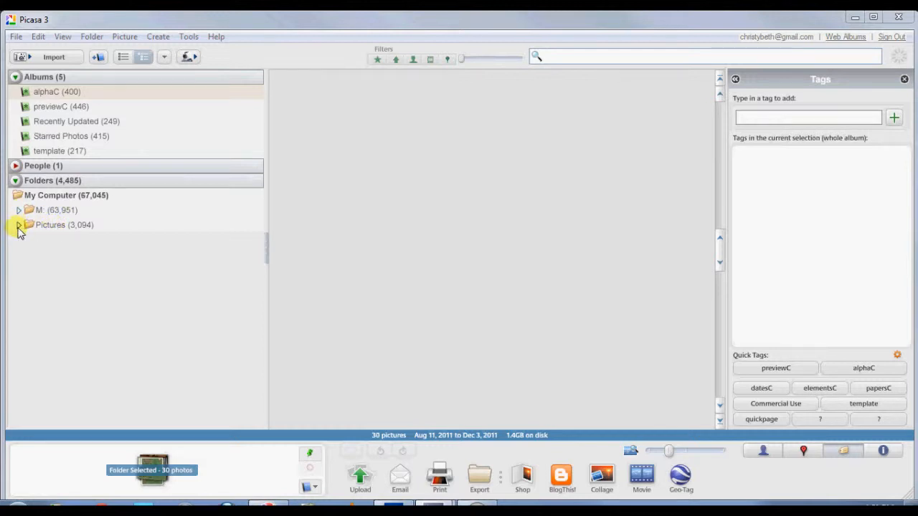
# Expand the Pictures folder to reveal its 2011 subfolders and their photos.
pyautogui.click(19, 224)
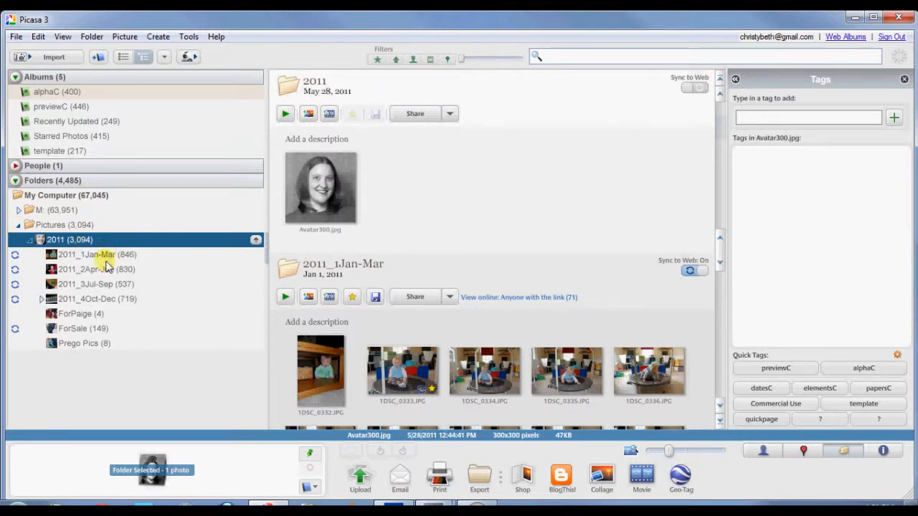
pyautogui.moveTo(108, 299)
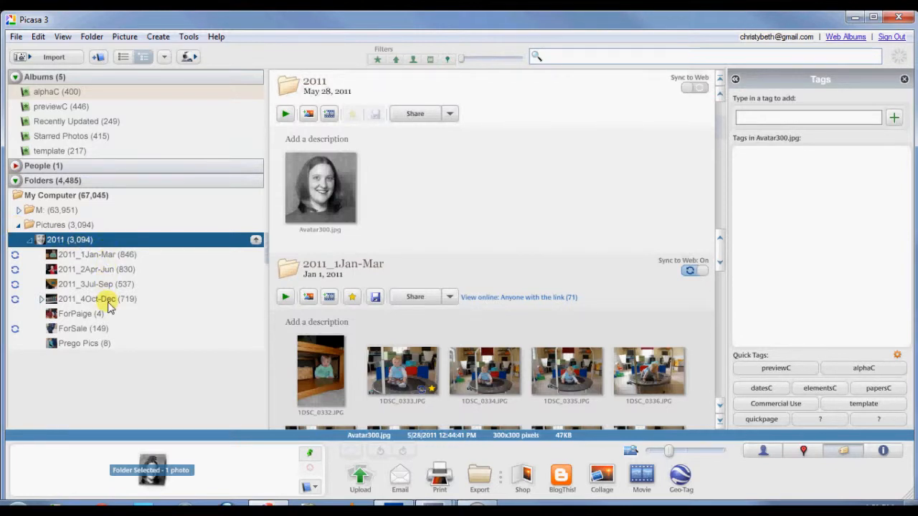
# Open the 2011_4Oct-Dec folder and scroll through its 710 photo thumbnails.
pyautogui.click(92, 300)
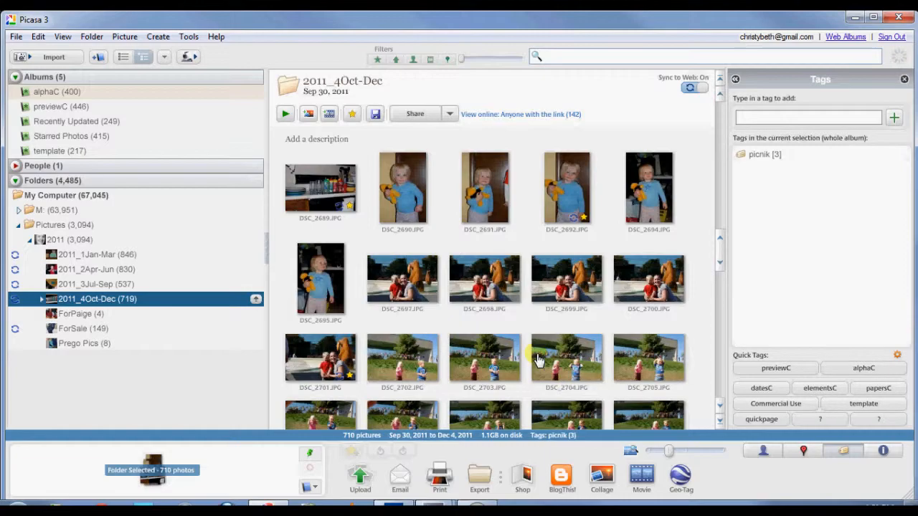
pyautogui.moveTo(719, 411)
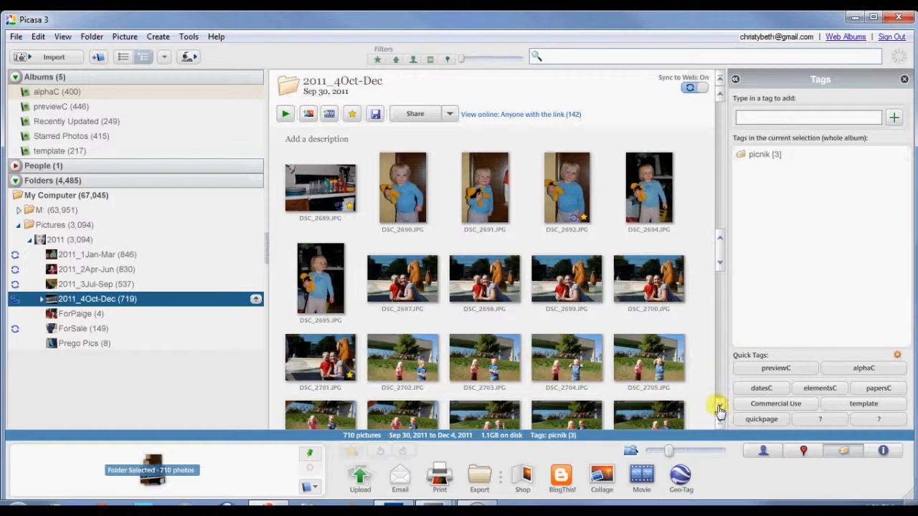
pyautogui.scroll(-3)
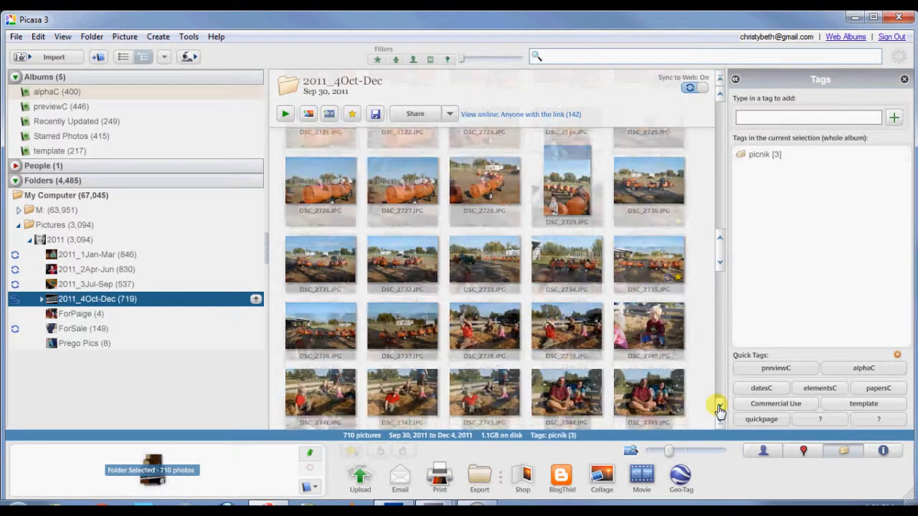
pyautogui.scroll(-3)
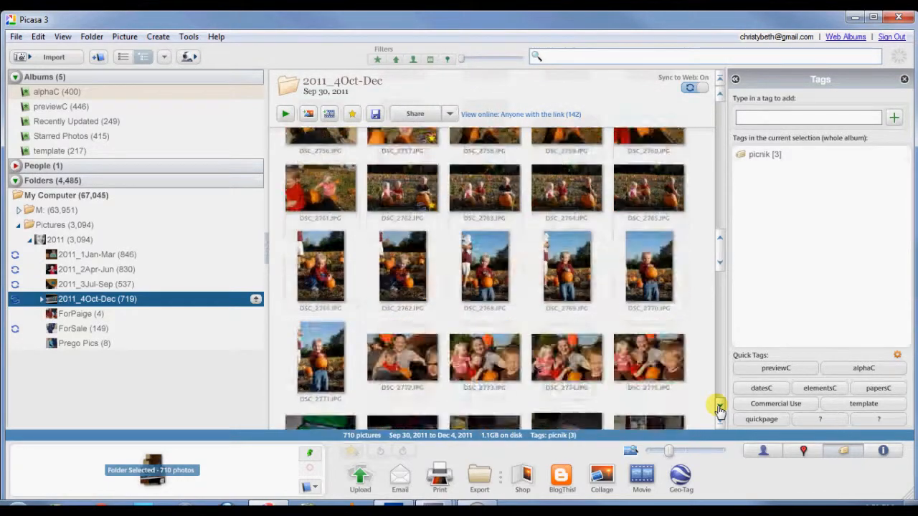
pyautogui.scroll(-3)
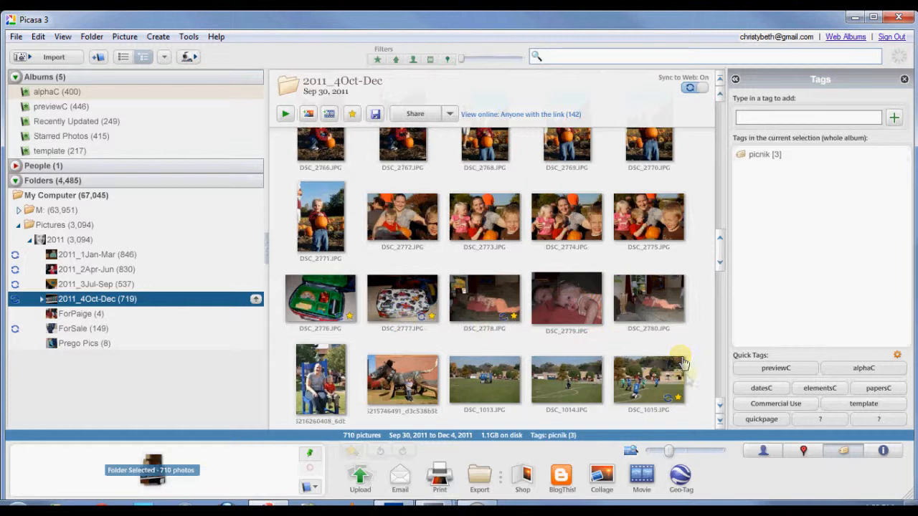
pyautogui.moveTo(674, 402)
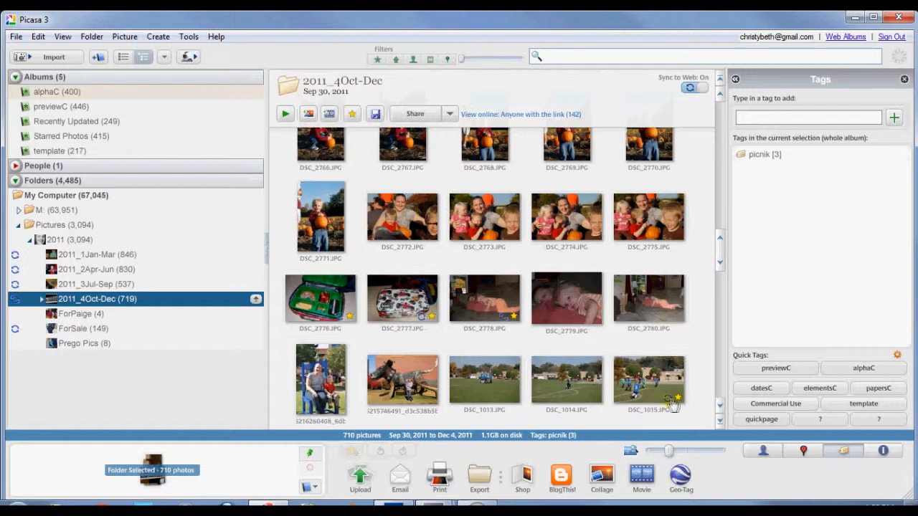
pyautogui.moveTo(666, 403)
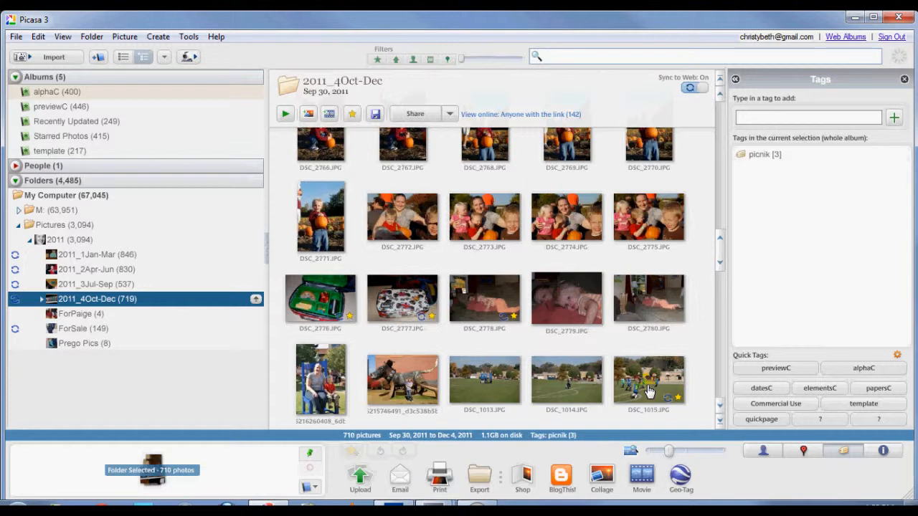
pyautogui.moveTo(679, 399)
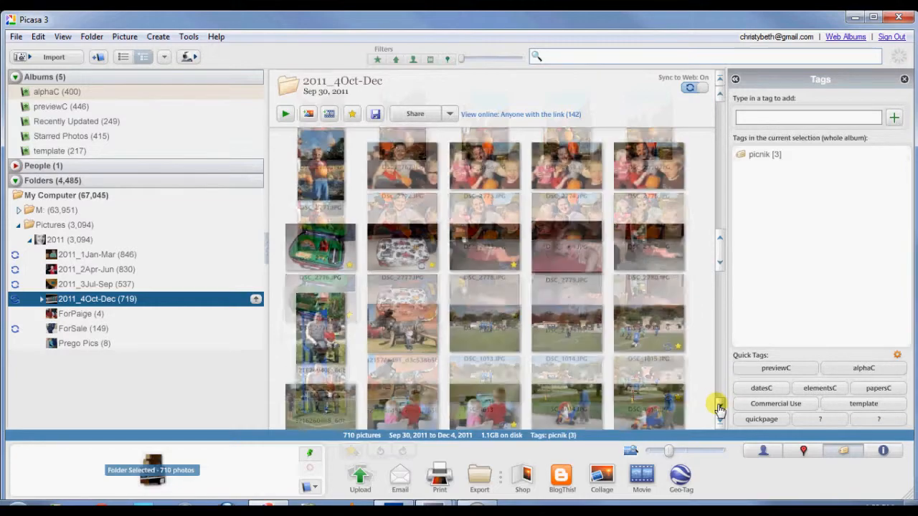
pyautogui.scroll(-3)
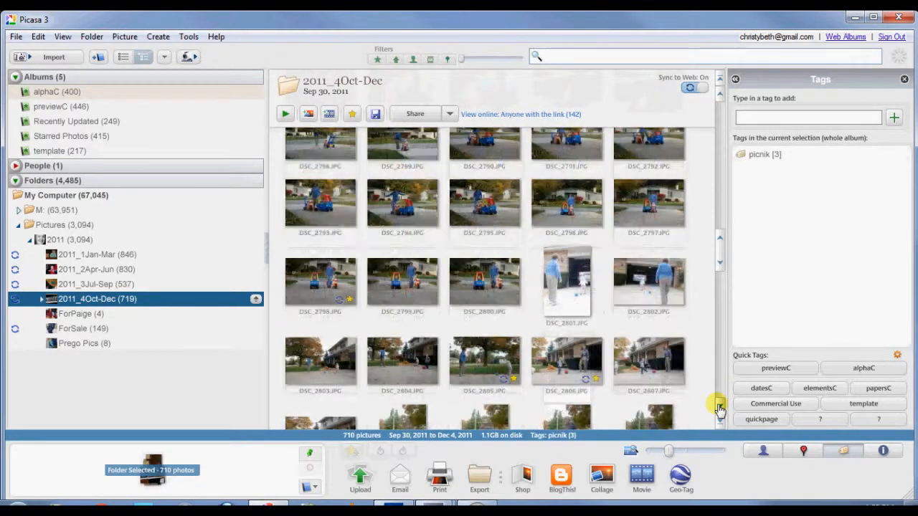
pyautogui.scroll(-3)
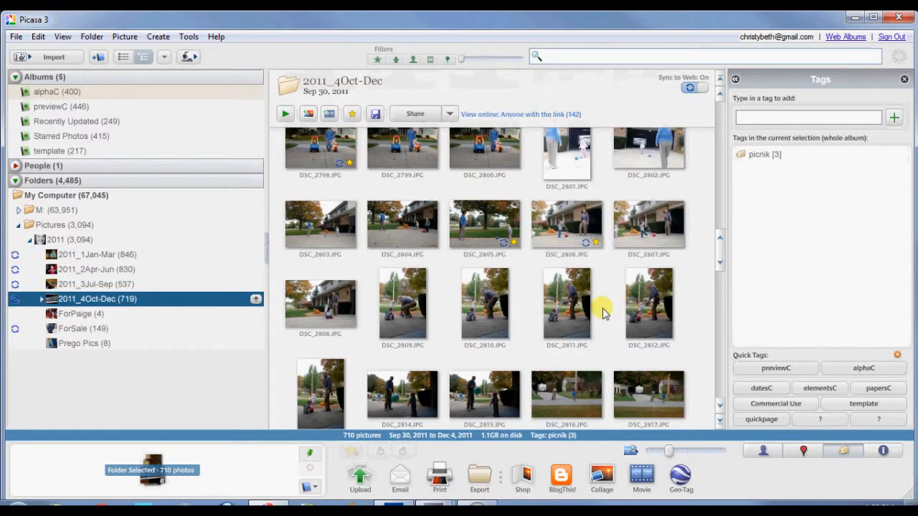
pyautogui.moveTo(488, 298)
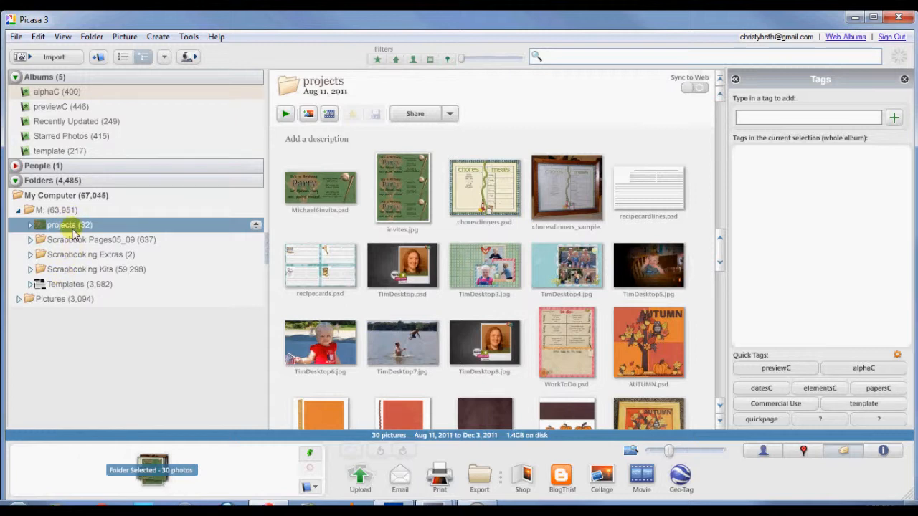
pyautogui.moveTo(125, 241)
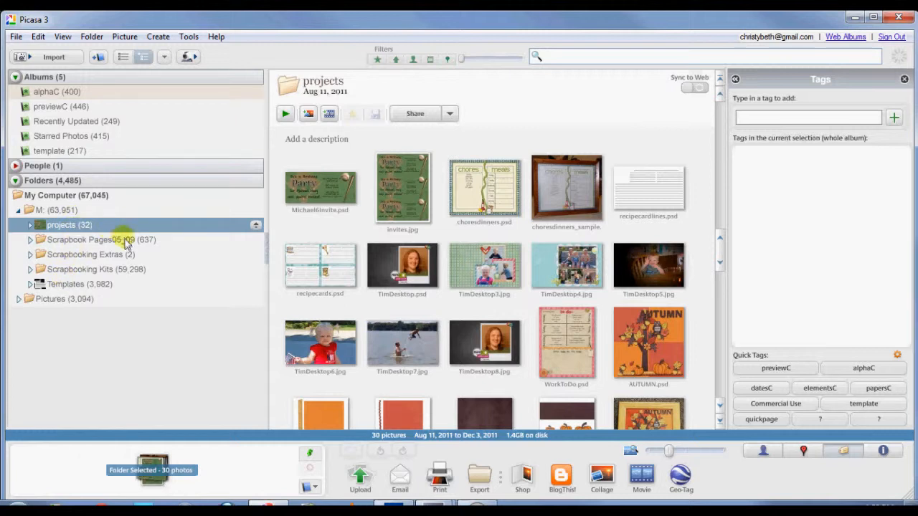
pyautogui.moveTo(104, 244)
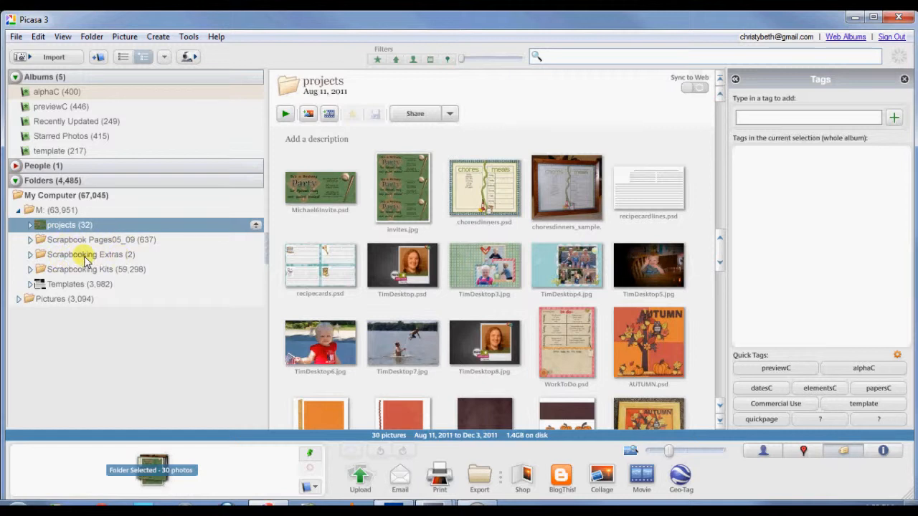
pyautogui.moveTo(96, 276)
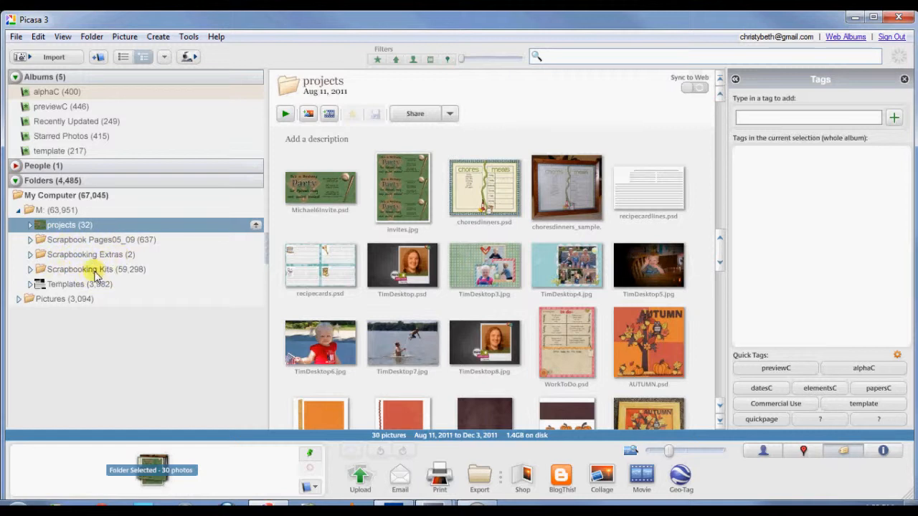
pyautogui.moveTo(121, 272)
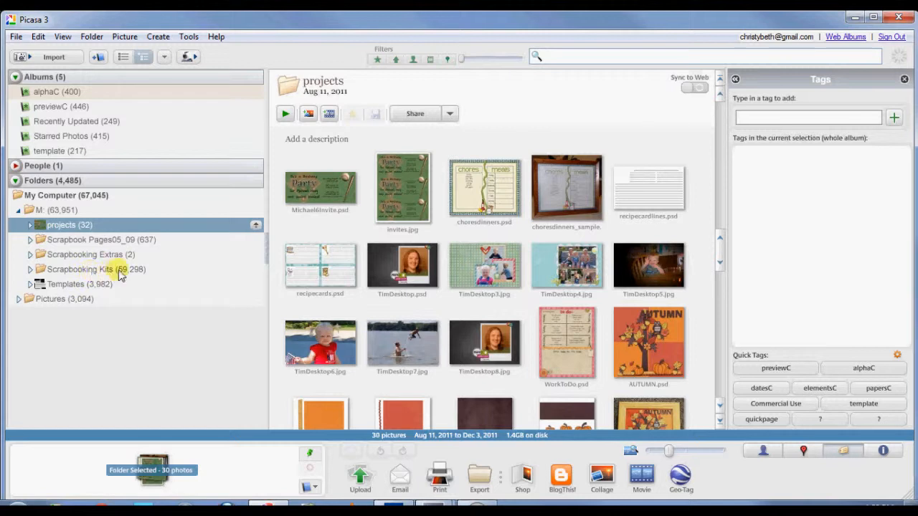
pyautogui.moveTo(43, 285)
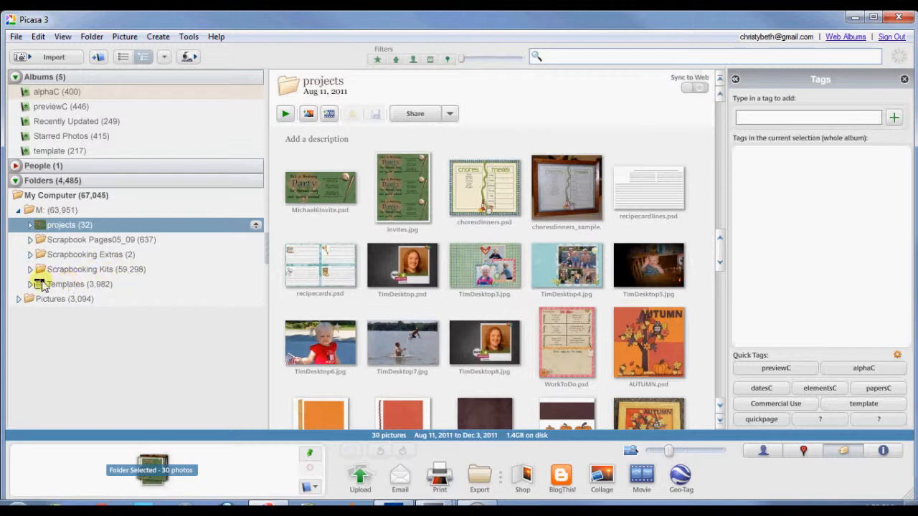
pyautogui.moveTo(79, 275)
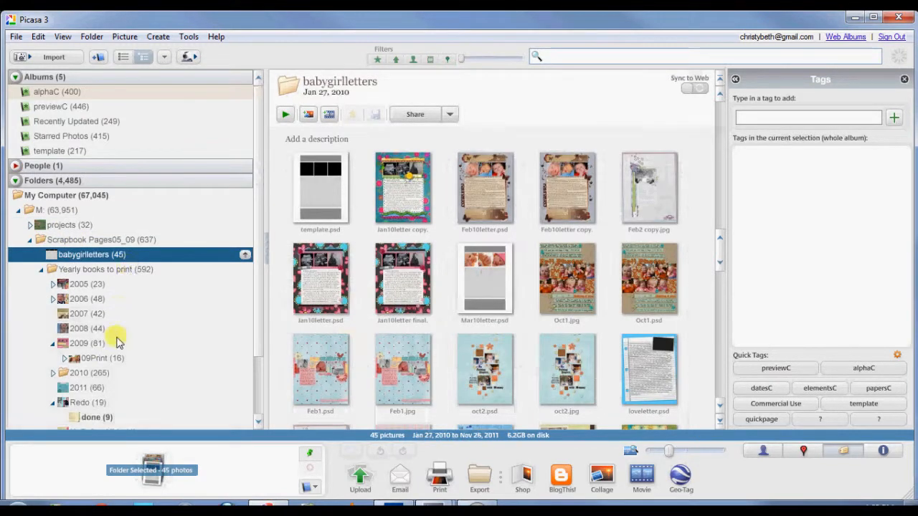
# Browse the 2011 layouts folder, enlarge the thumbnails, and open tent.psd.
pyautogui.click(78, 387)
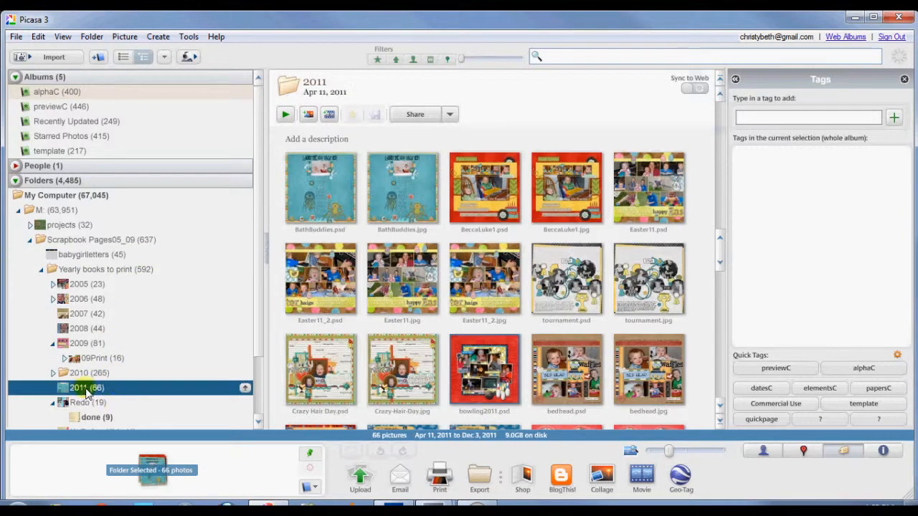
pyautogui.moveTo(432, 211)
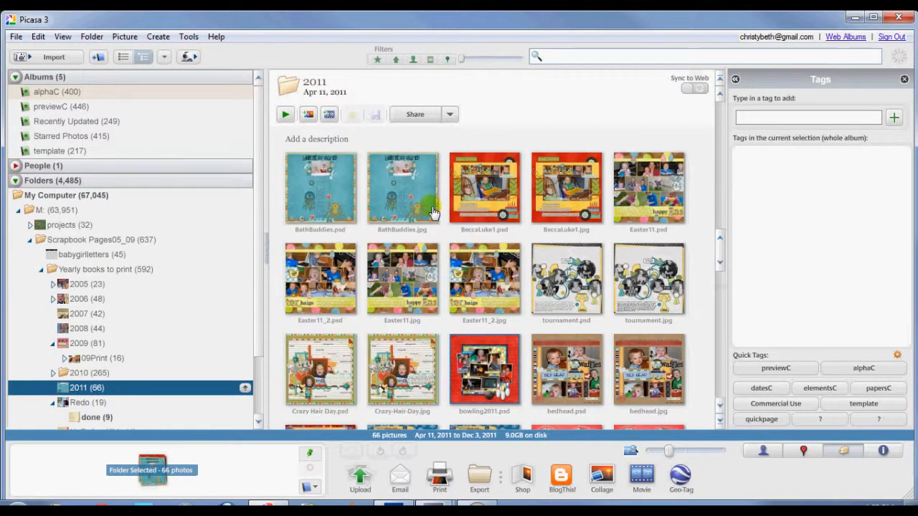
pyautogui.moveTo(323, 243)
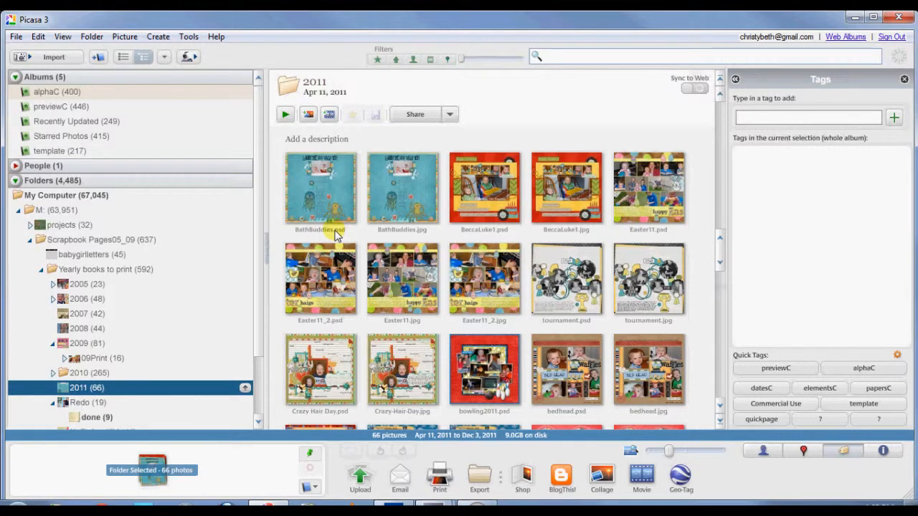
pyautogui.moveTo(321, 203)
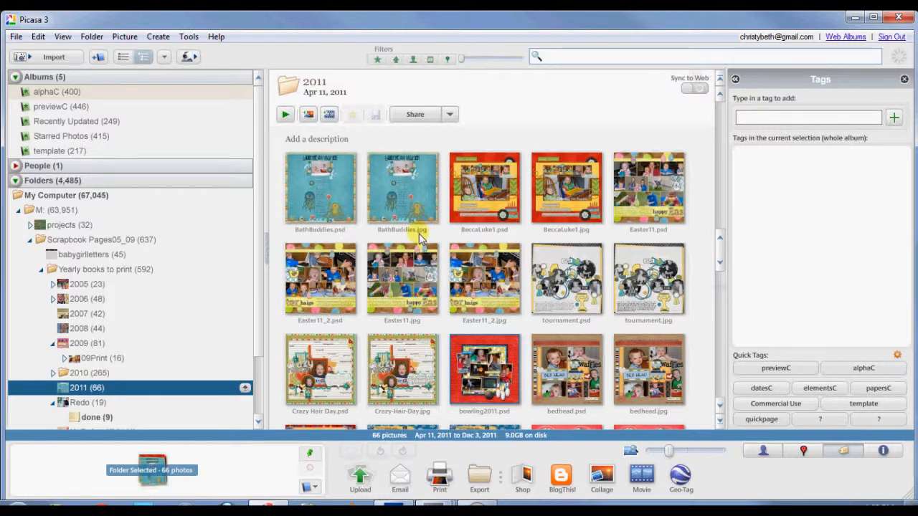
pyautogui.moveTo(414, 217)
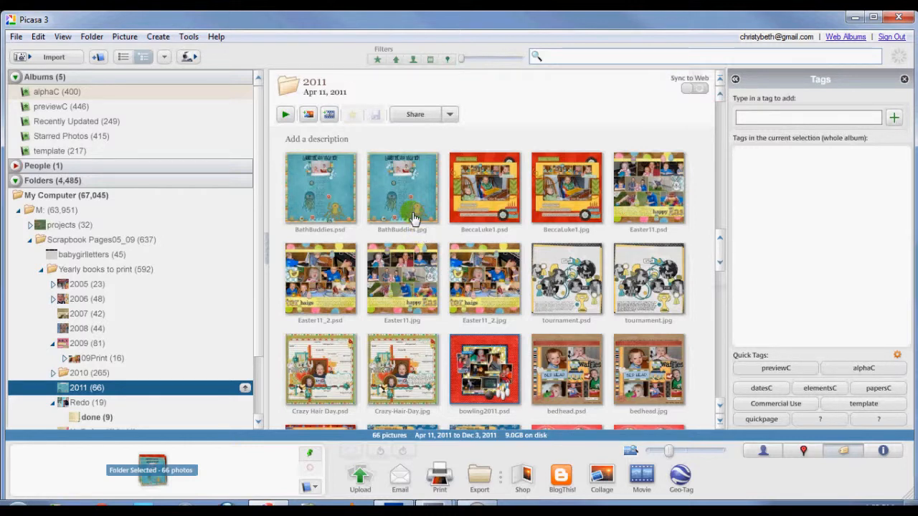
pyautogui.scroll(-3)
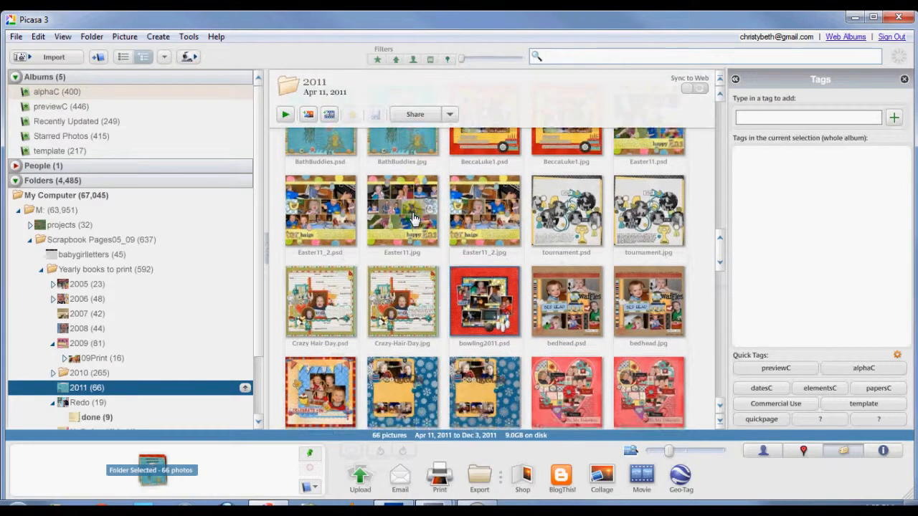
pyautogui.scroll(-3)
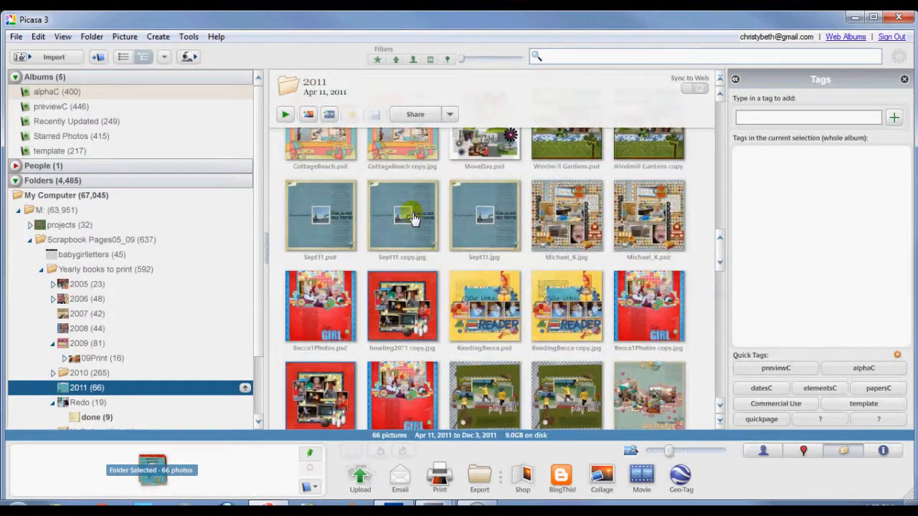
pyautogui.scroll(-3)
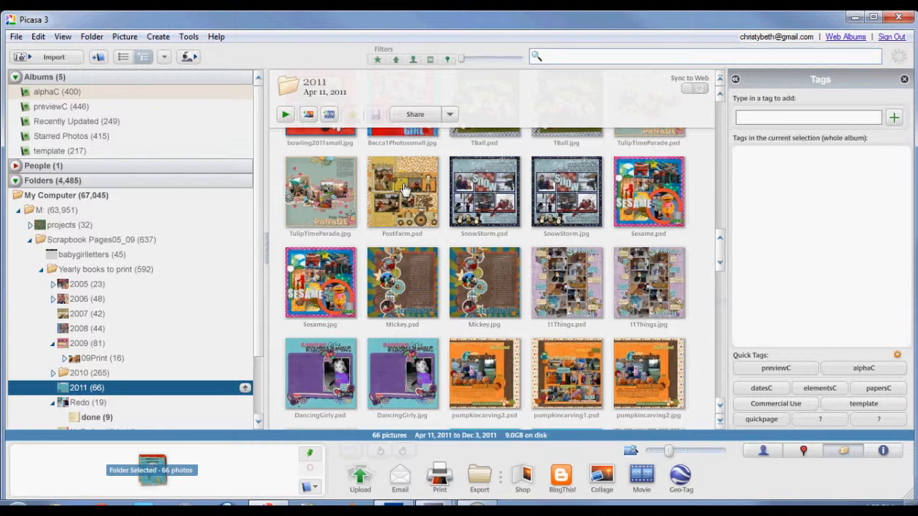
pyautogui.moveTo(408, 196)
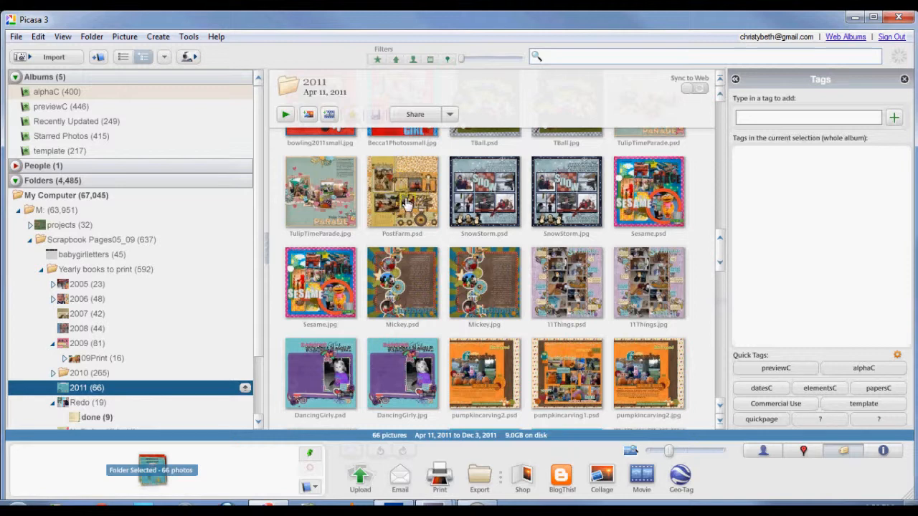
pyautogui.moveTo(406, 192)
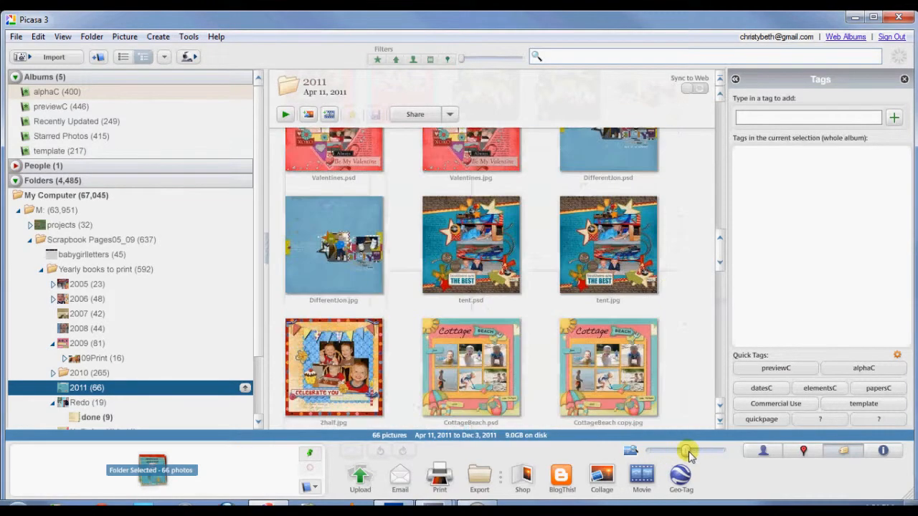
pyautogui.moveTo(690, 451); pyautogui.dragTo(708, 454)
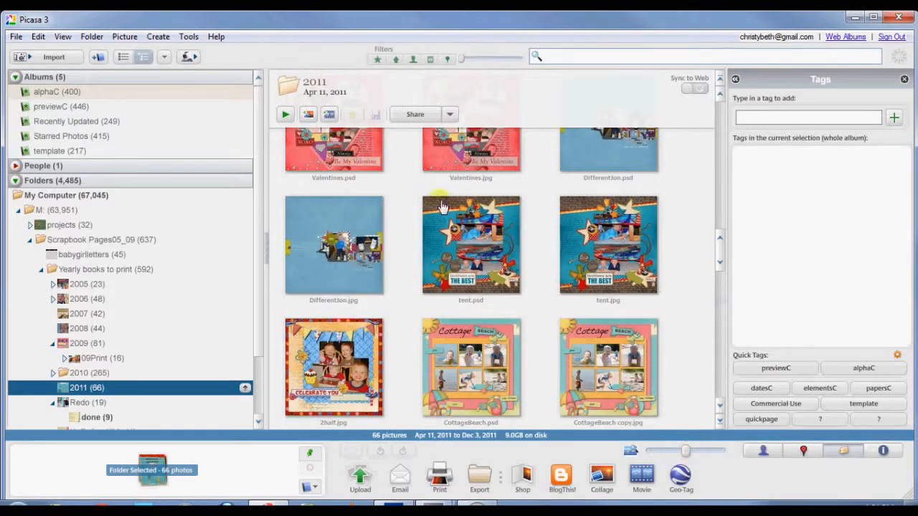
pyautogui.doubleClick(471, 243)
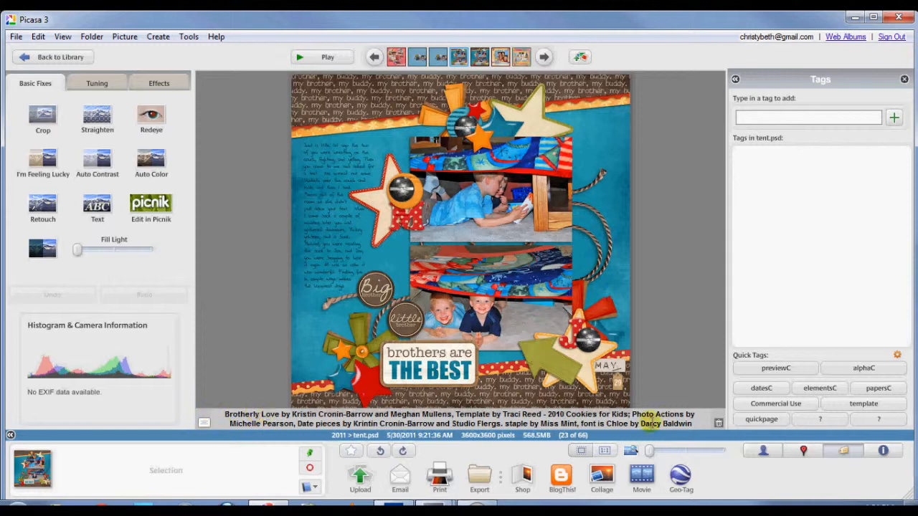
pyautogui.moveTo(470, 267)
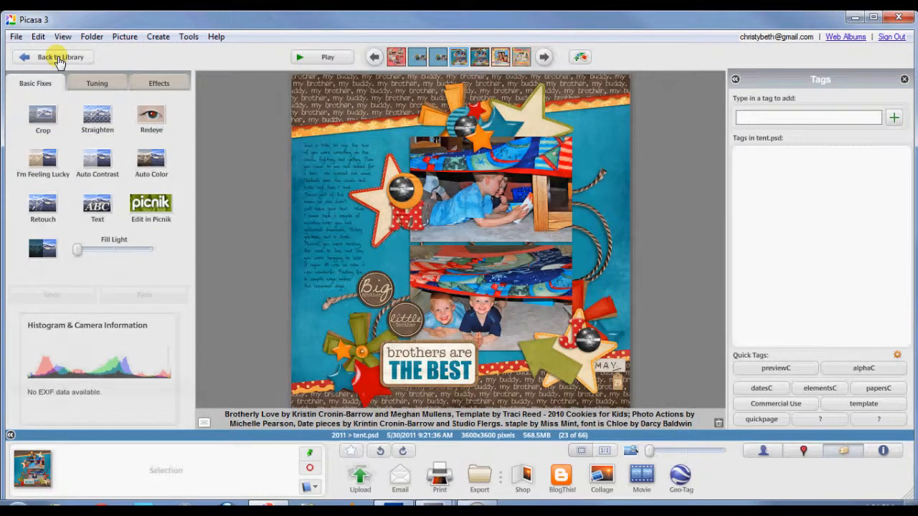
# Leave the tent.psd viewer and return to the folder library.
pyautogui.click(60, 56)
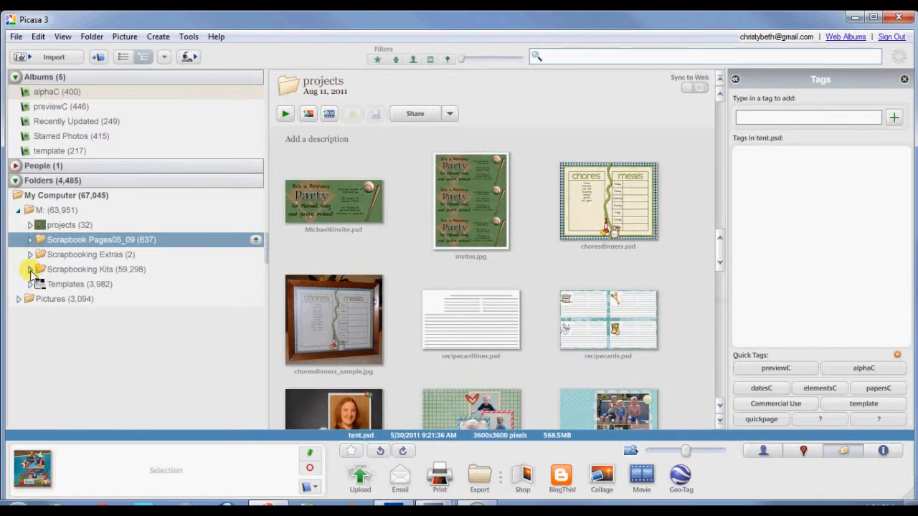
# Expand Scrapbooking Kits to list its designer folders, including MissMint's coordinated kits.
pyautogui.click(30, 269)
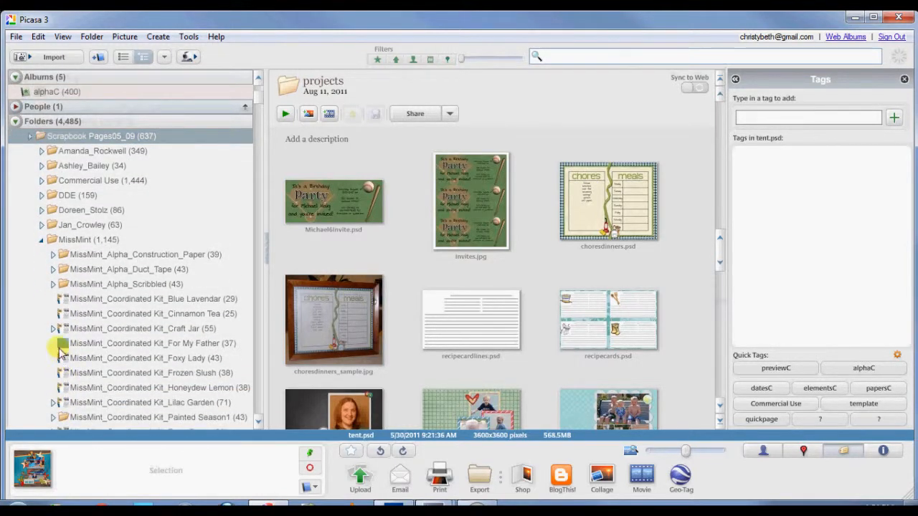
# Browse MissMint's For My Father kit folder, then open the previewC album.
pyautogui.click(143, 343)
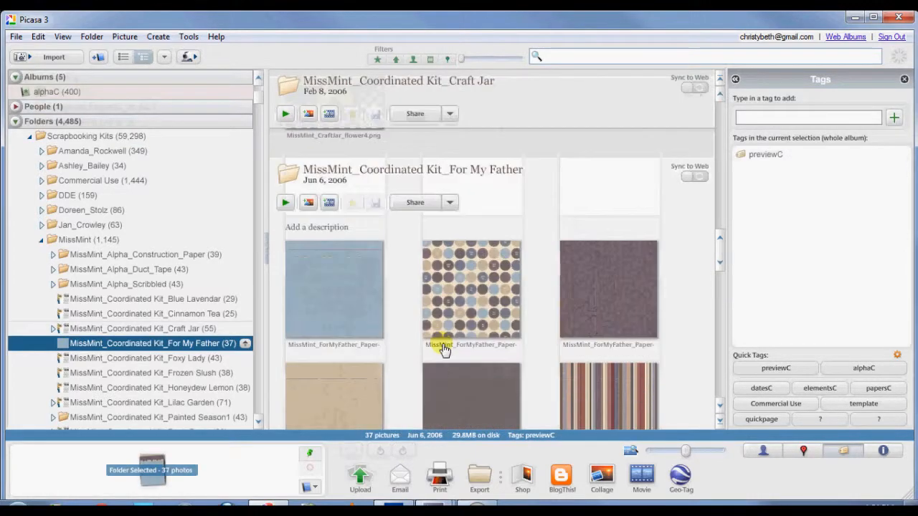
pyautogui.scroll(-3)
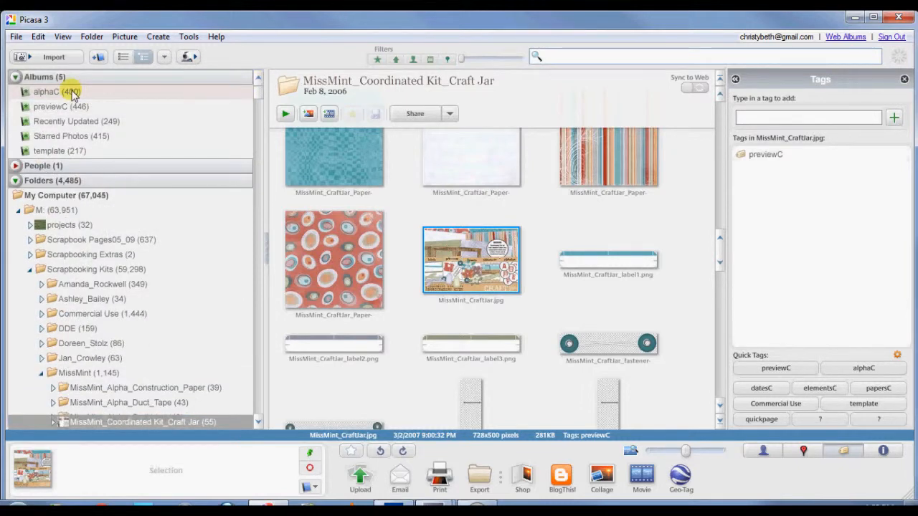
pyautogui.click(58, 106)
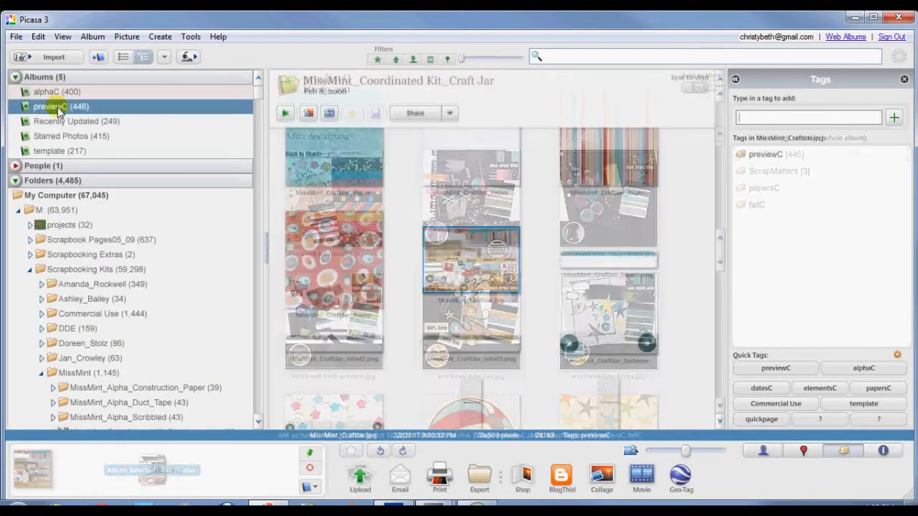
# Scroll through the 446 kit preview images in the previewC album.
pyautogui.click(61, 106)
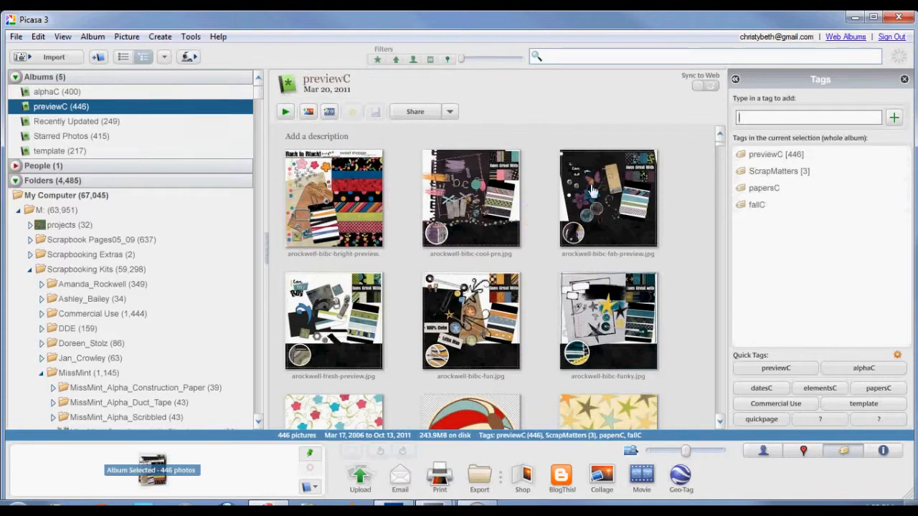
pyautogui.scroll(-3)
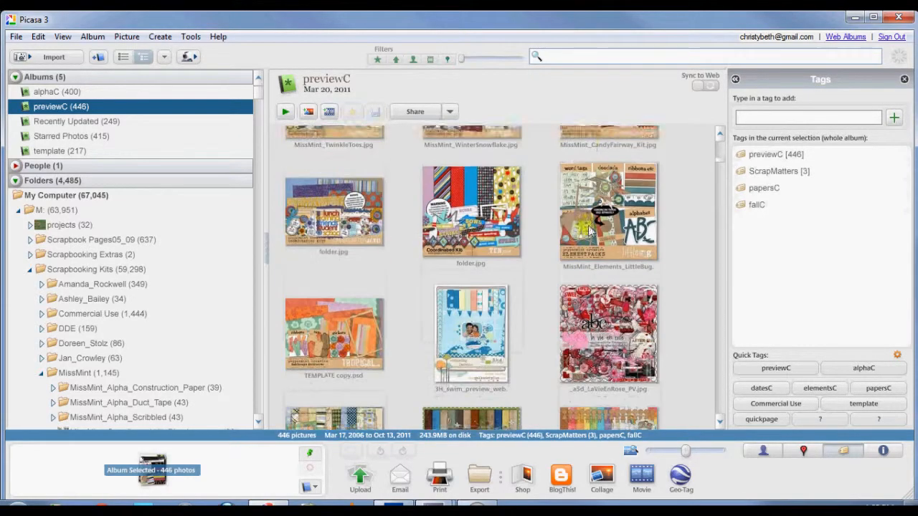
pyautogui.scroll(-3)
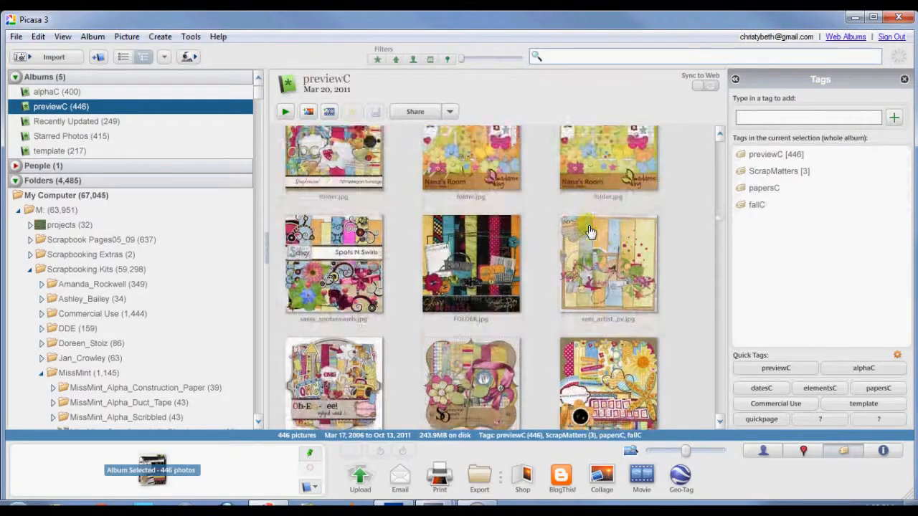
pyautogui.scroll(-3)
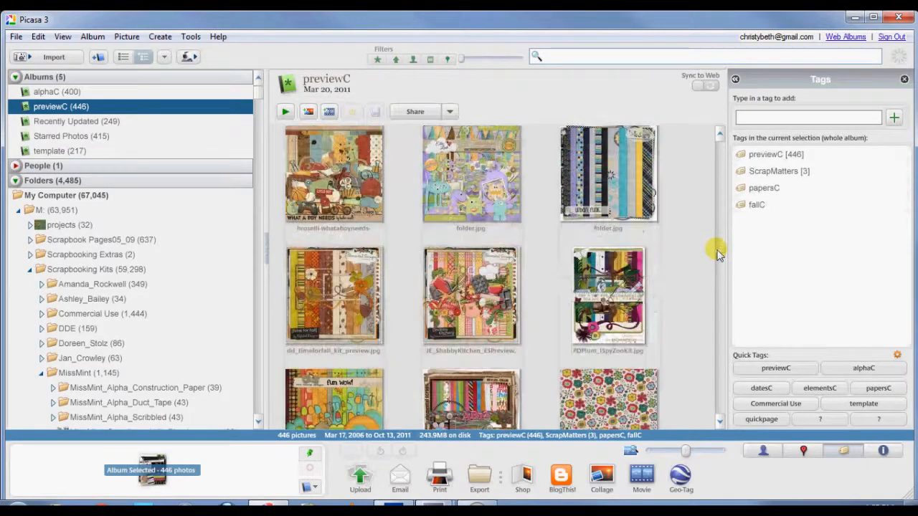
pyautogui.scroll(-3)
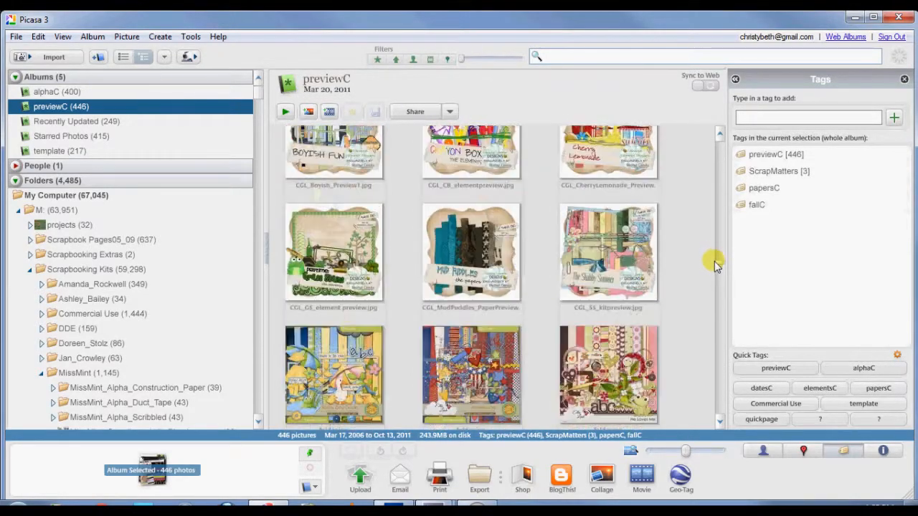
pyautogui.scroll(-3)
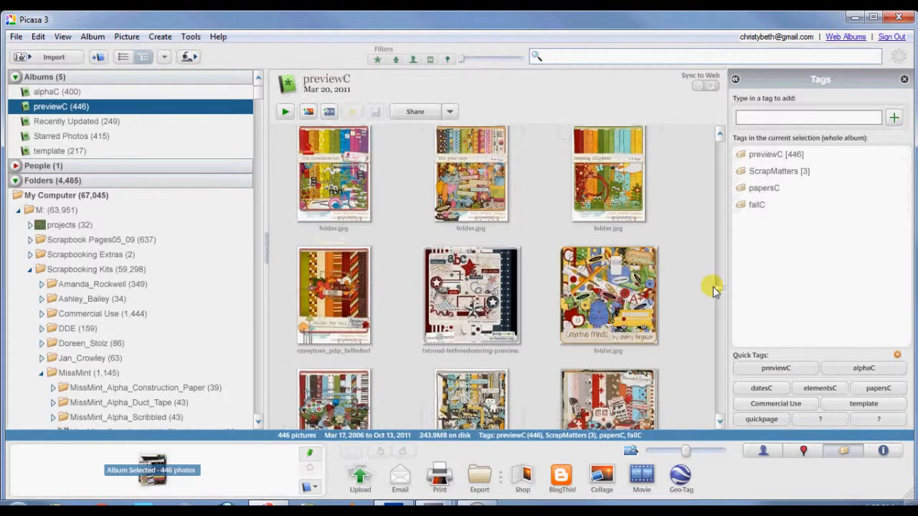
pyautogui.scroll(-3)
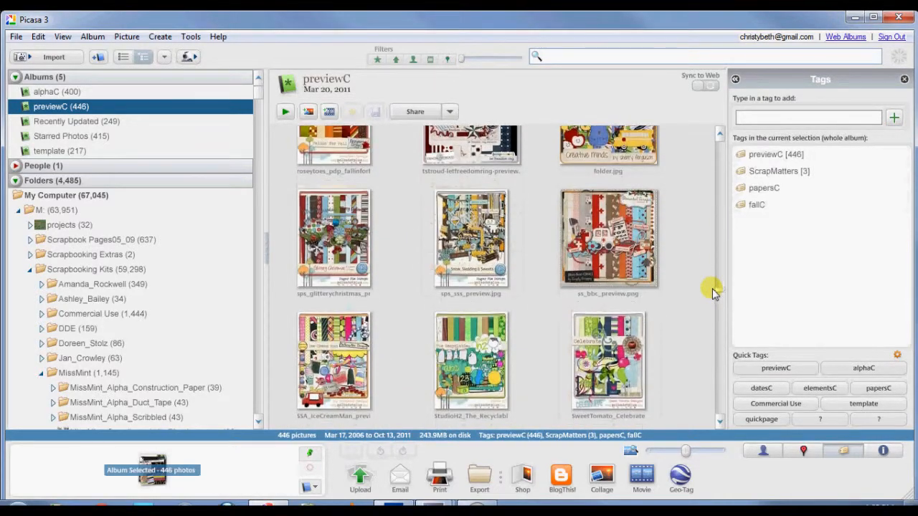
pyautogui.scroll(-3)
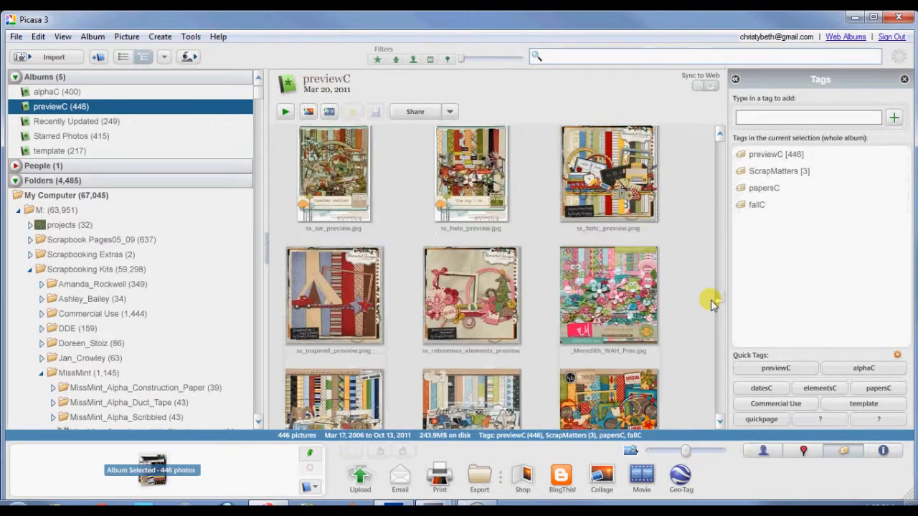
pyautogui.scroll(-3)
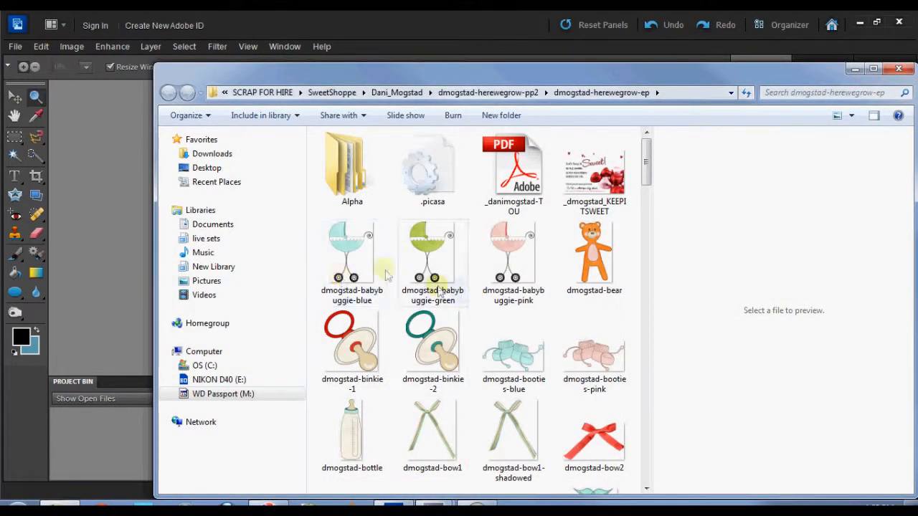
# Select kit elements such as the baby buggie and green button in Explorer.
pyautogui.click(432, 255)
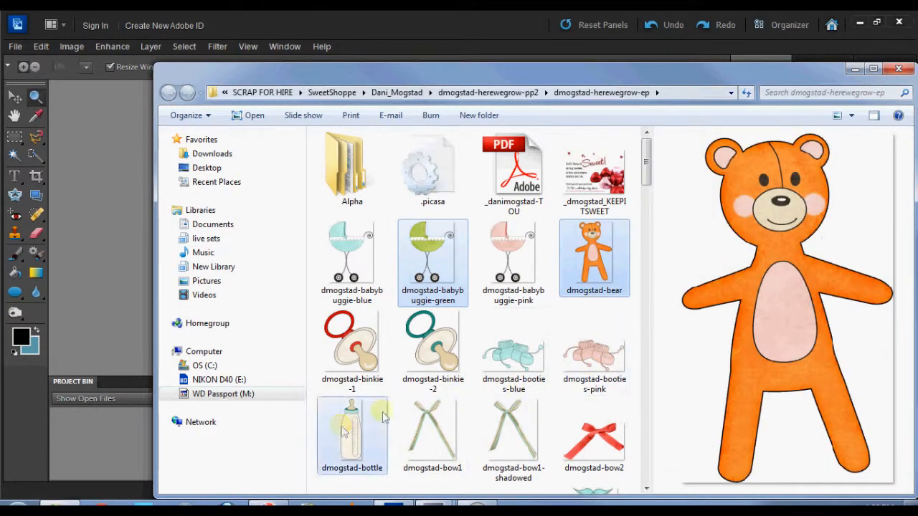
pyautogui.scroll(-3)
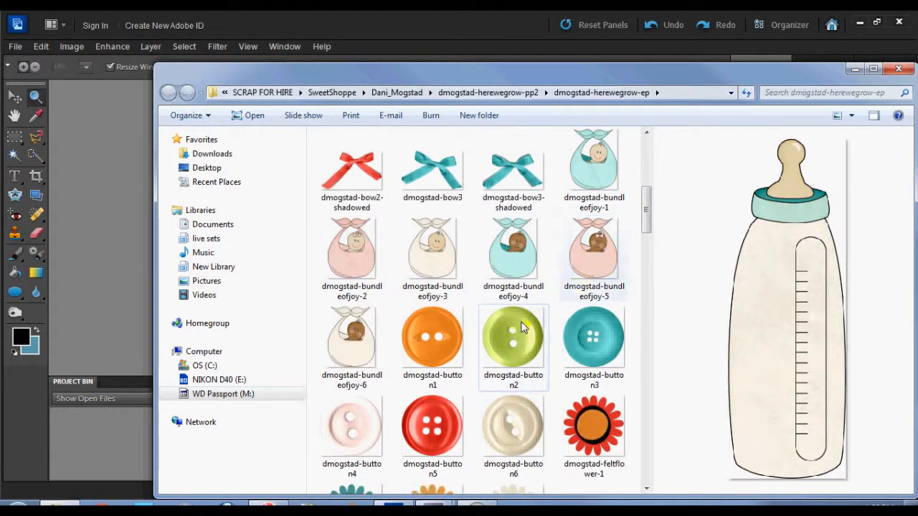
pyautogui.click(594, 423)
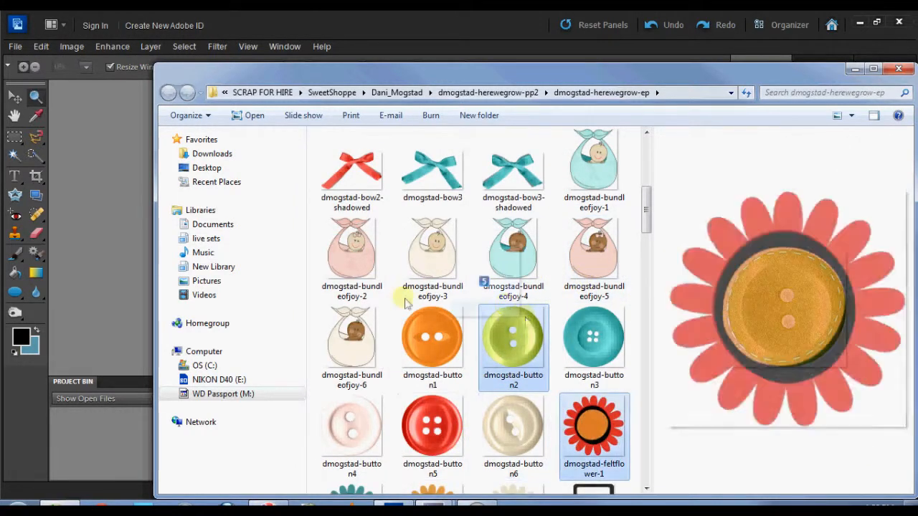
pyautogui.doubleClick(513, 337)
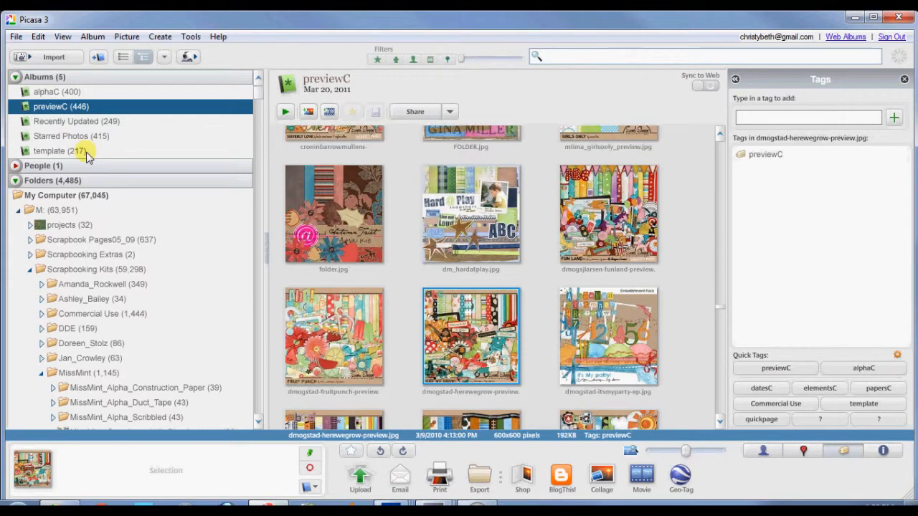
# Open the alphaC and template albums and select the fall moments collab template.
pyautogui.click(55, 91)
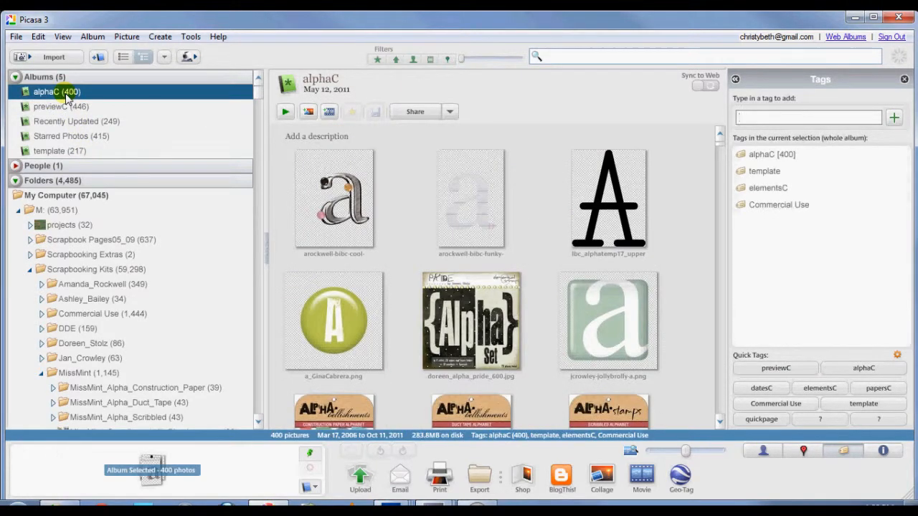
pyautogui.click(59, 151)
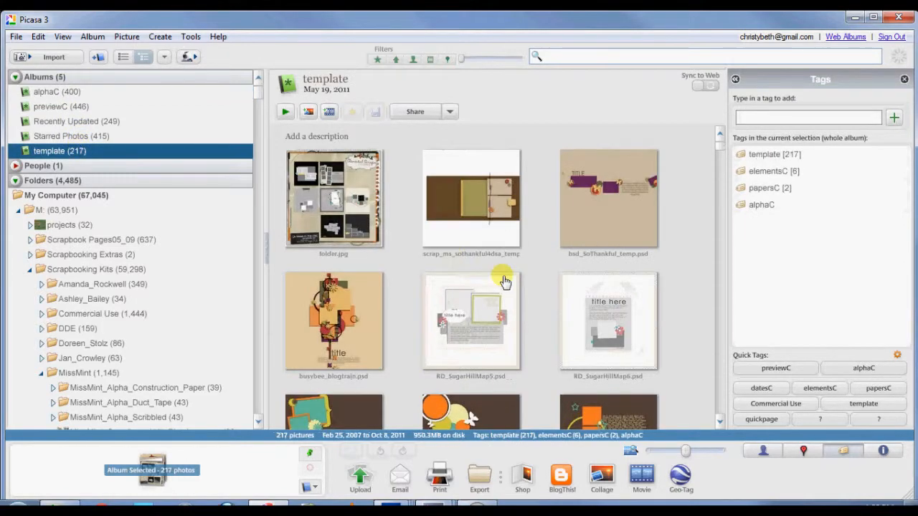
pyautogui.scroll(-3)
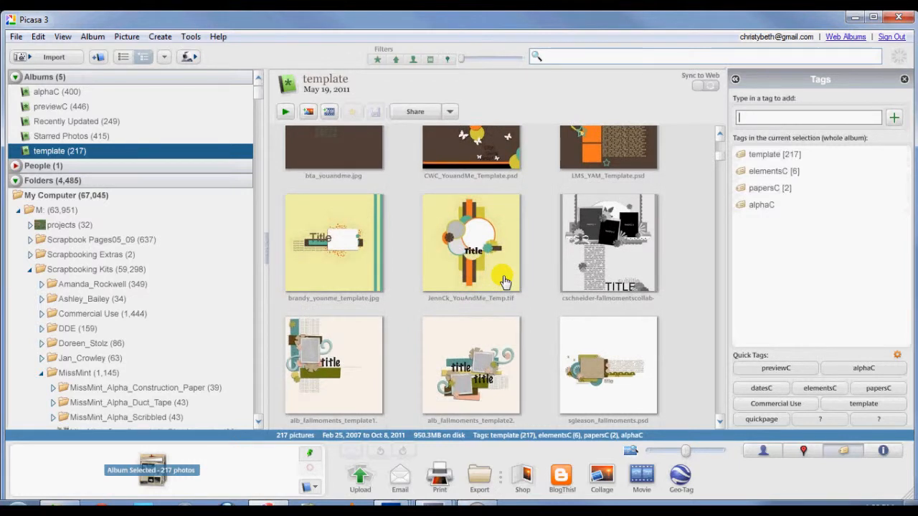
pyautogui.click(608, 243)
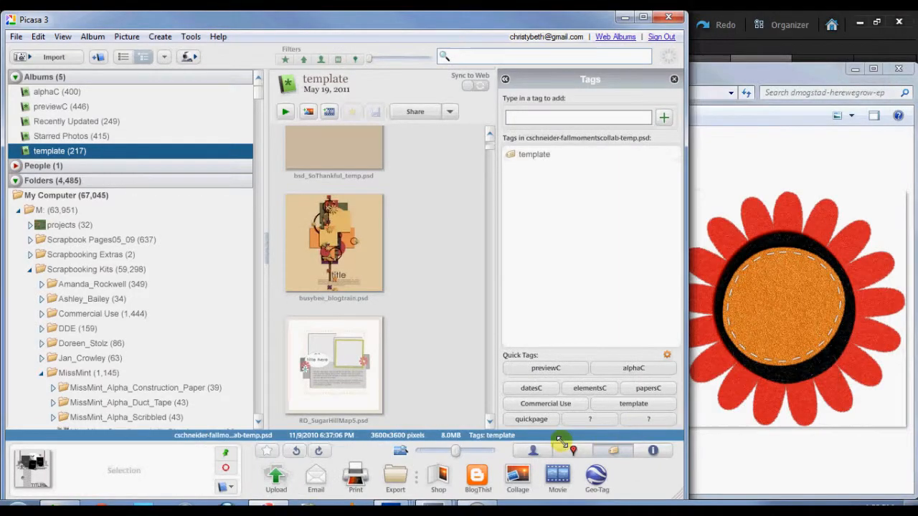
# Dismiss the missing fonts warning, then select DSC_2691 in the 2011_4Oct-Dec folder.
pyautogui.scroll(-3)
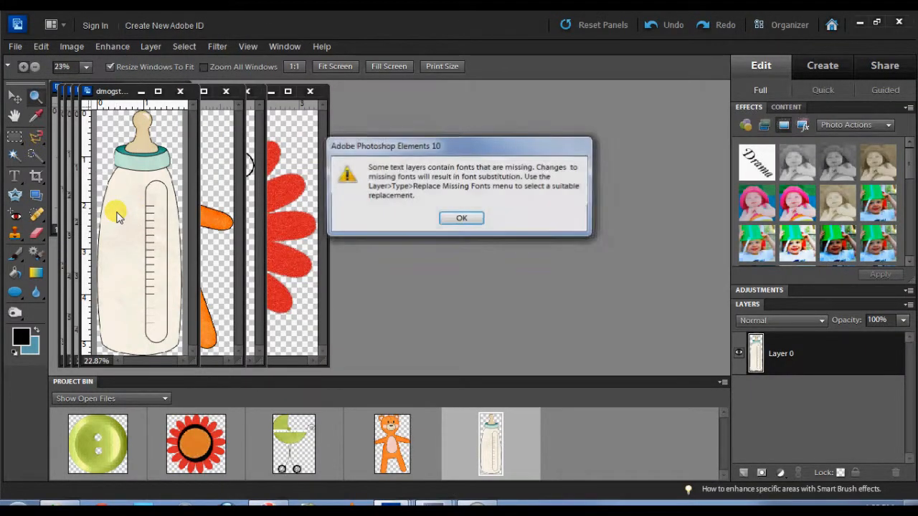
pyautogui.click(461, 218)
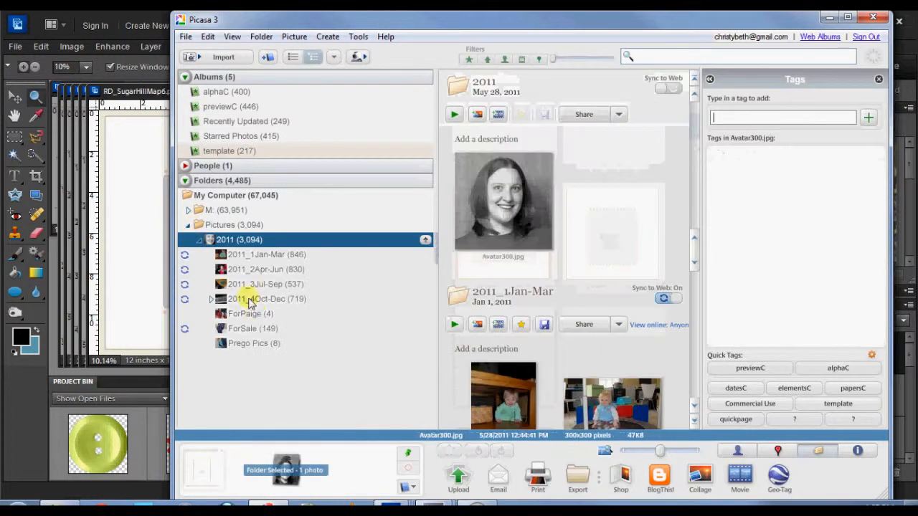
pyautogui.click(266, 298)
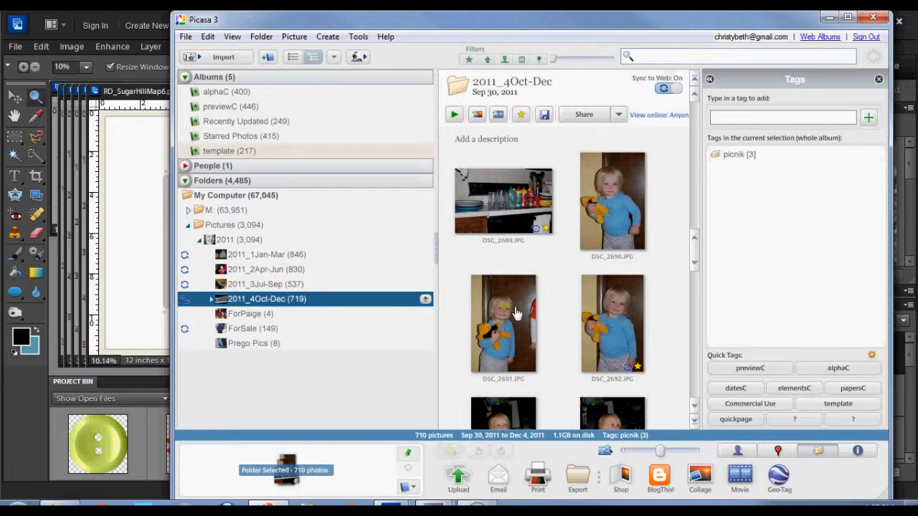
pyautogui.click(503, 324)
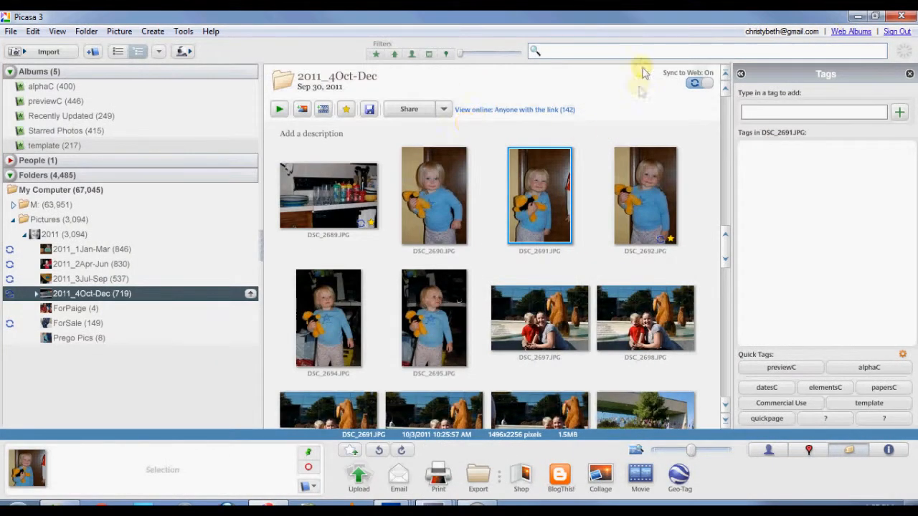
pyautogui.moveTo(637, 48)
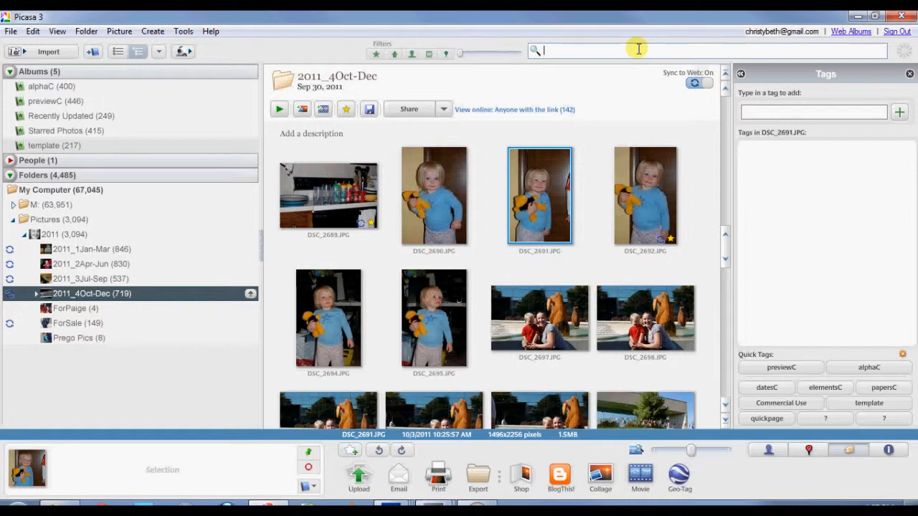
# Search for 'baby' and scroll through results like babygirlletters and MissMint Magnetic Poetry.
pyautogui.write('baby')
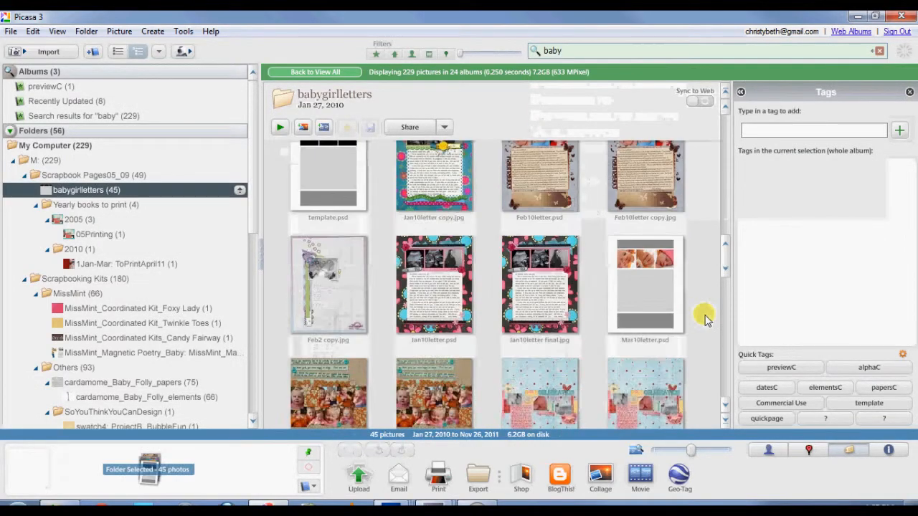
pyautogui.scroll(-3)
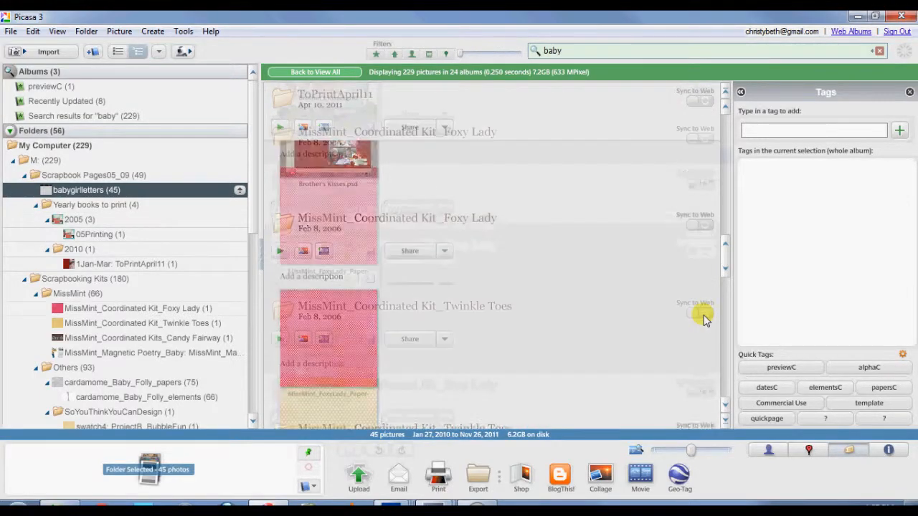
pyautogui.scroll(-3)
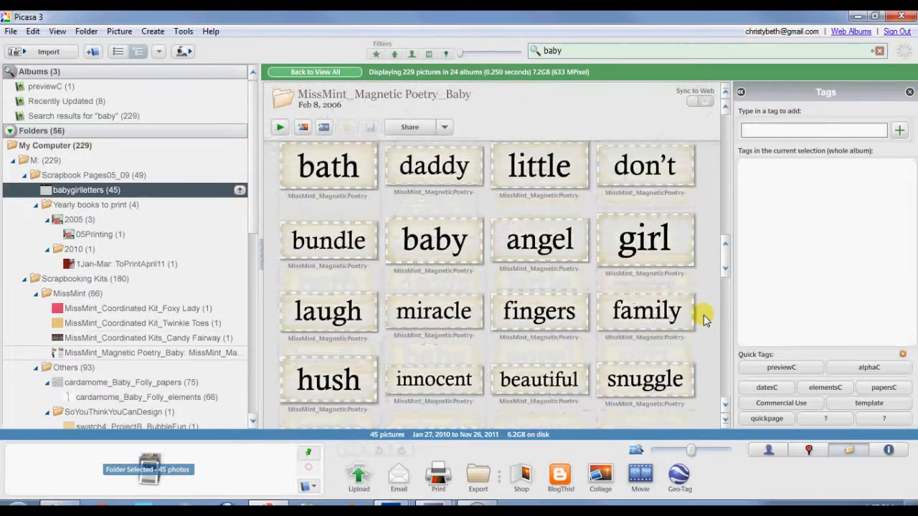
pyautogui.scroll(-3)
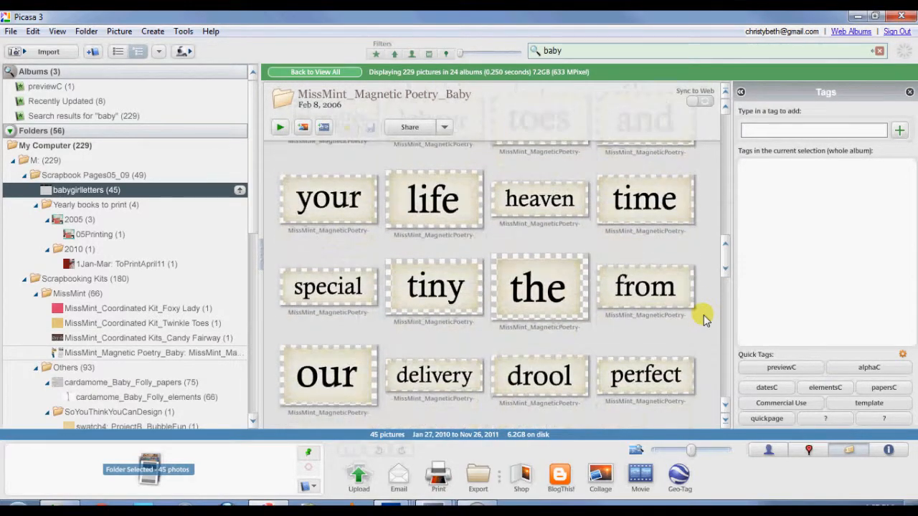
pyautogui.scroll(-3)
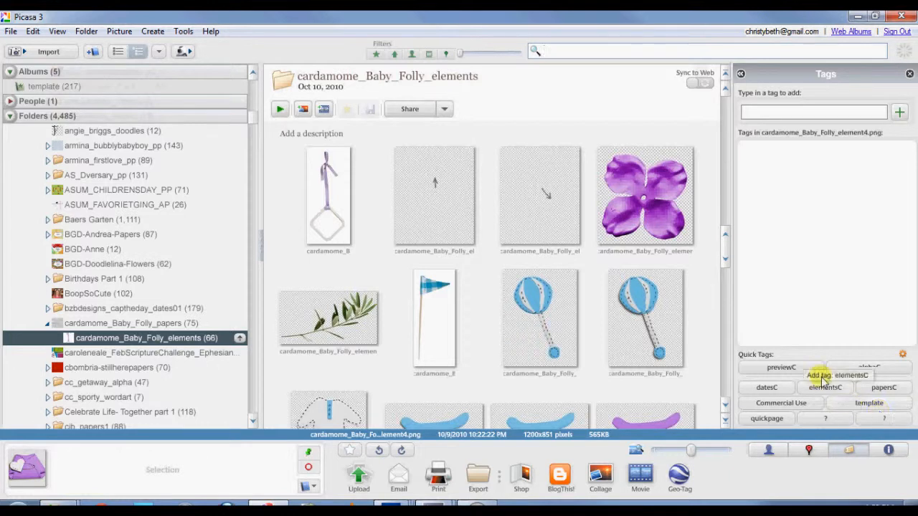
pyautogui.moveTo(896, 380)
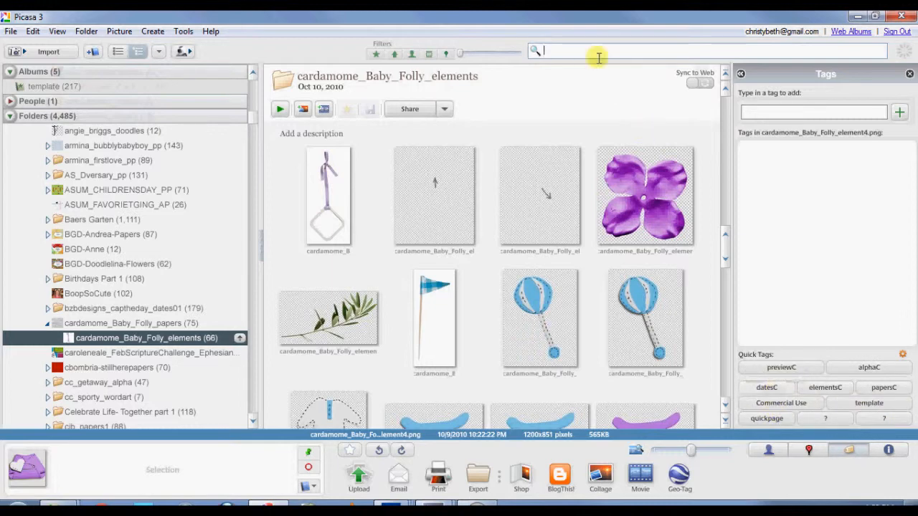
# Search 'dates', choose the datesC tag suggestion, and browse the 23 matching pictures.
pyautogui.write('dates')
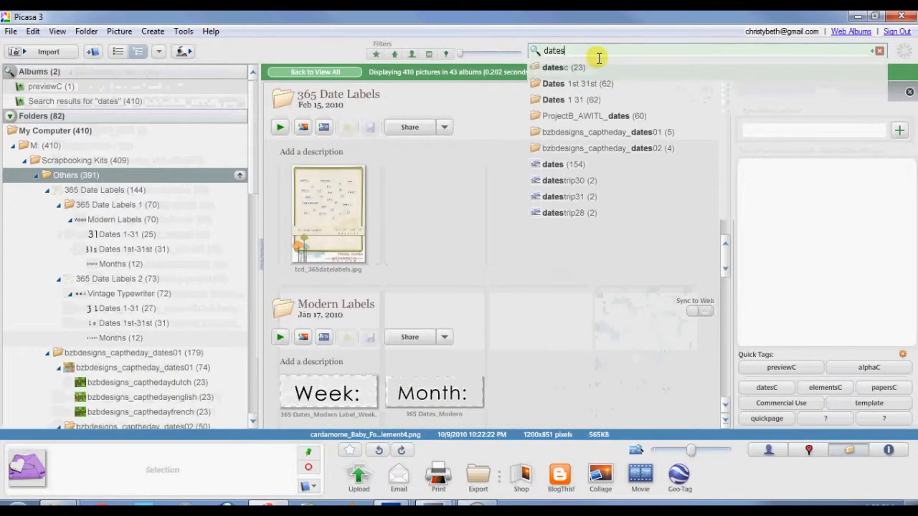
pyautogui.click(564, 67)
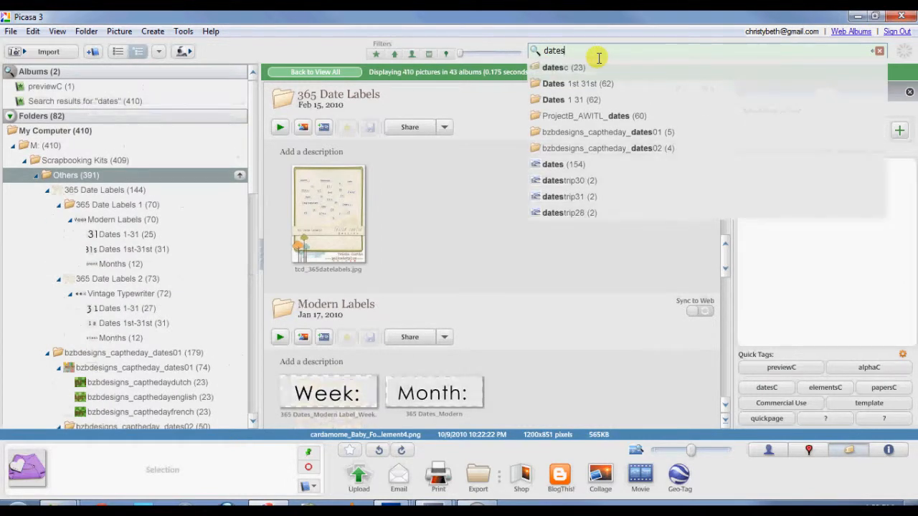
pyautogui.moveTo(463, 390)
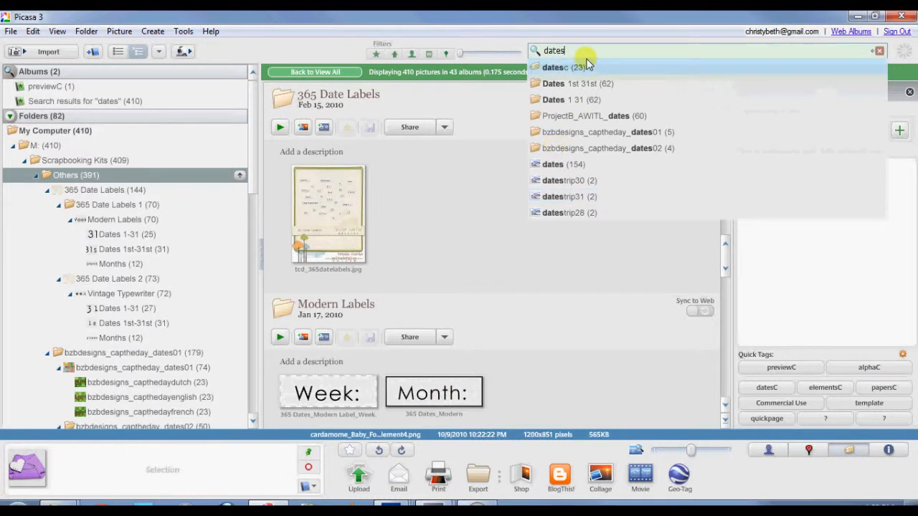
pyautogui.click(555, 66)
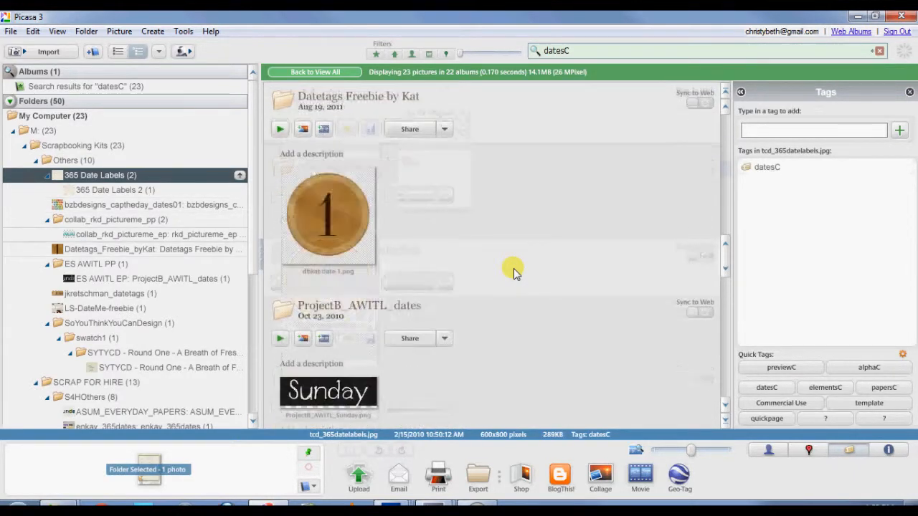
pyautogui.scroll(-3)
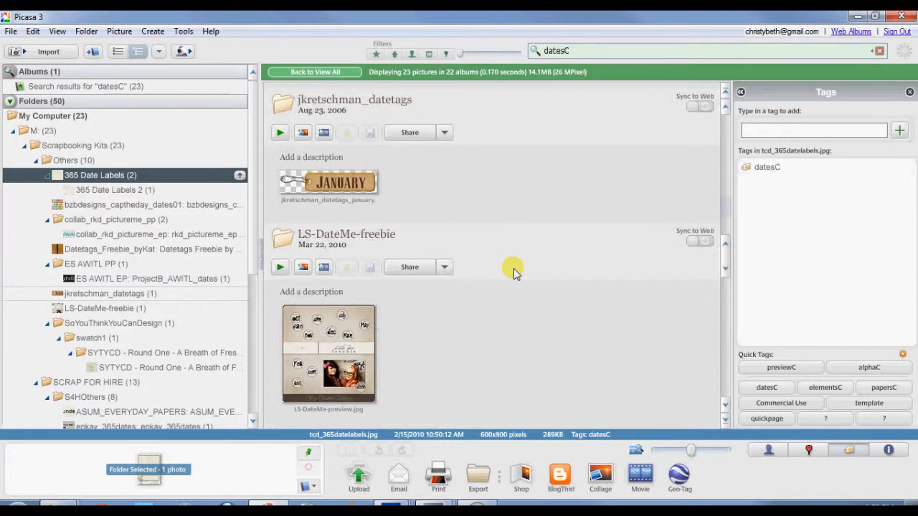
pyautogui.moveTo(373, 193)
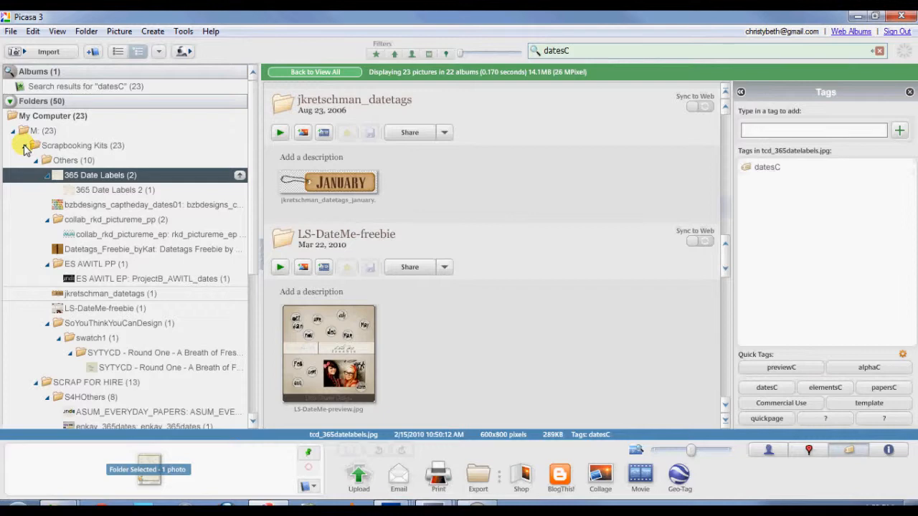
# Collapse the Scrapbooking Kits folder and go Back to View All.
pyautogui.click(17, 145)
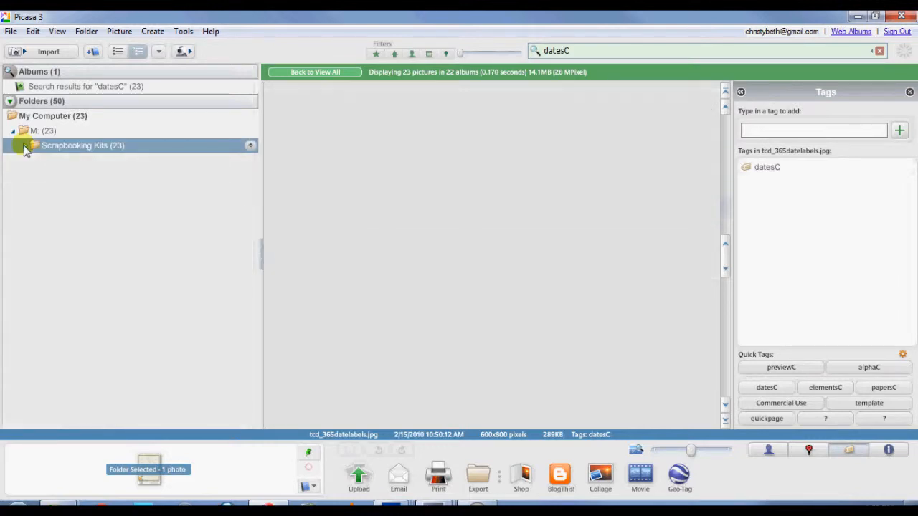
pyautogui.click(25, 145)
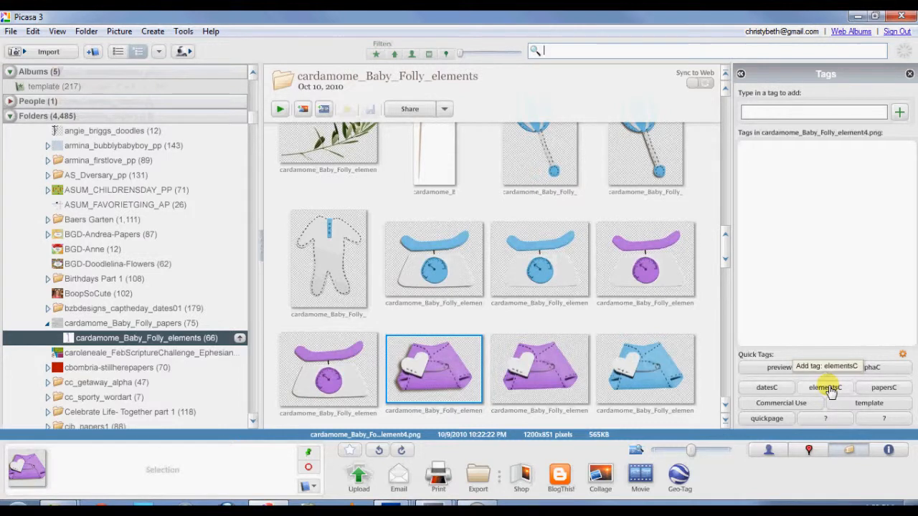
pyautogui.moveTo(875, 390)
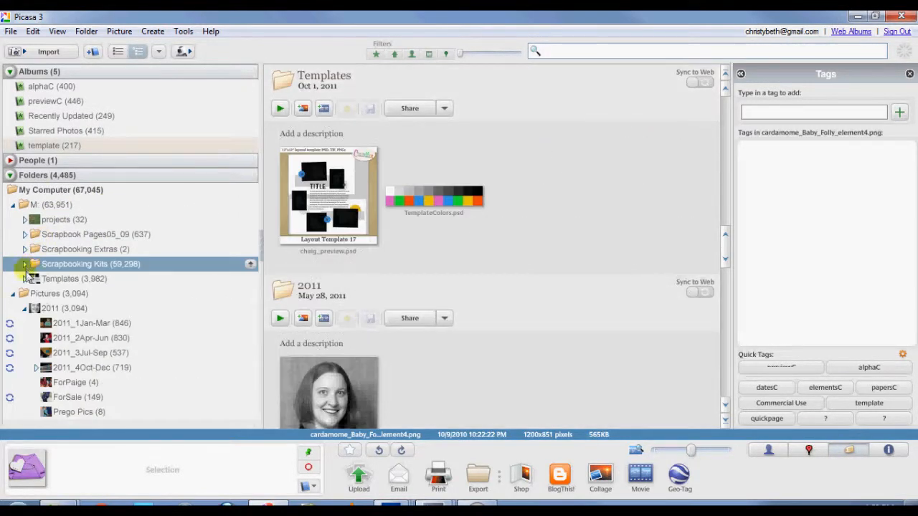
pyautogui.moveTo(110, 180)
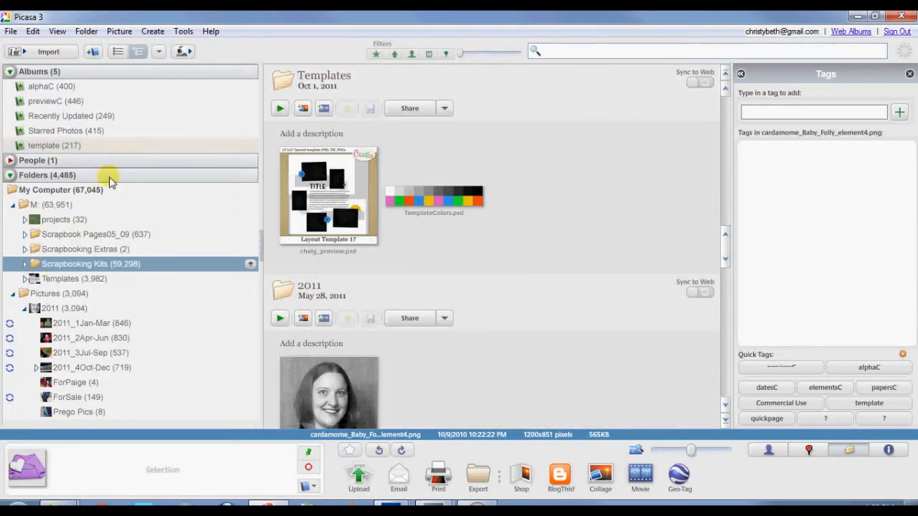
pyautogui.moveTo(157, 249)
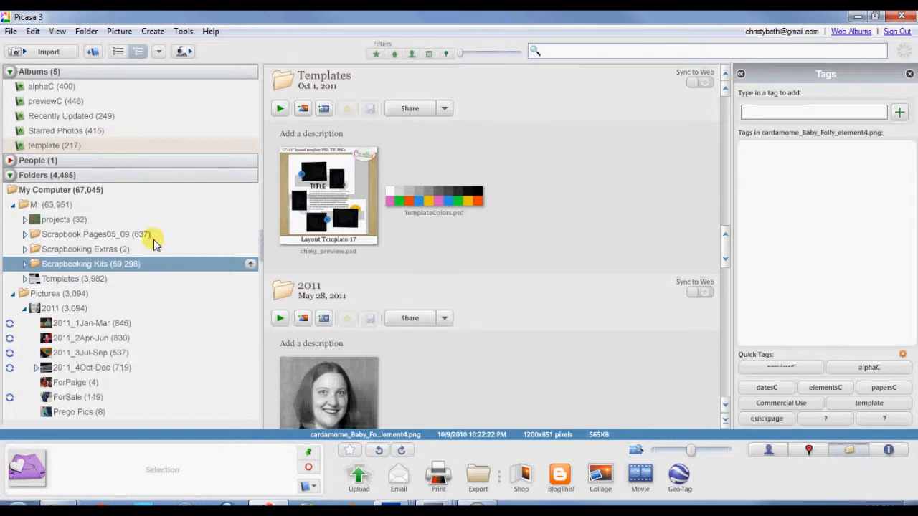
pyautogui.moveTo(124, 174)
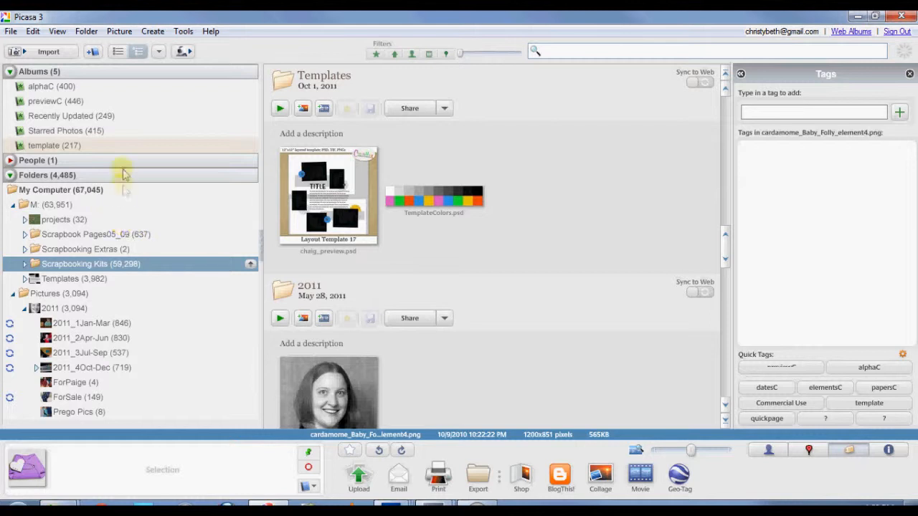
pyautogui.moveTo(124, 153)
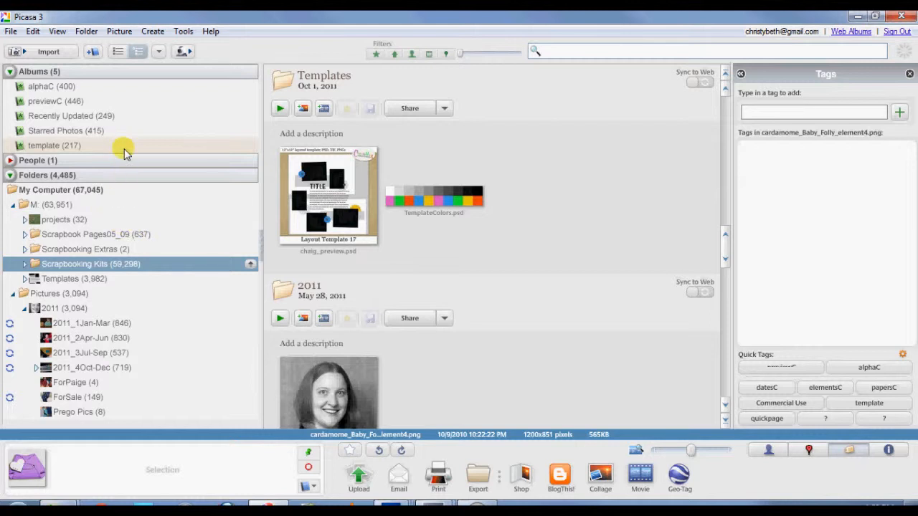